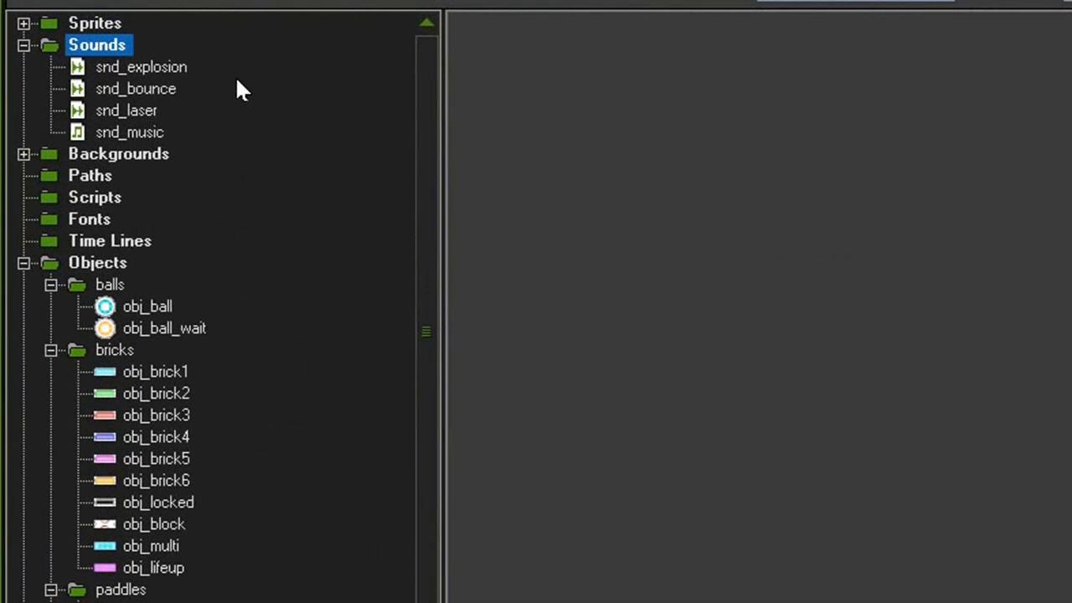
Add a Play Sound action set to snd_bounce to obj_ball's obj_brick1 collision event
{"action": "left_click", "coordinate": [140, 67]}
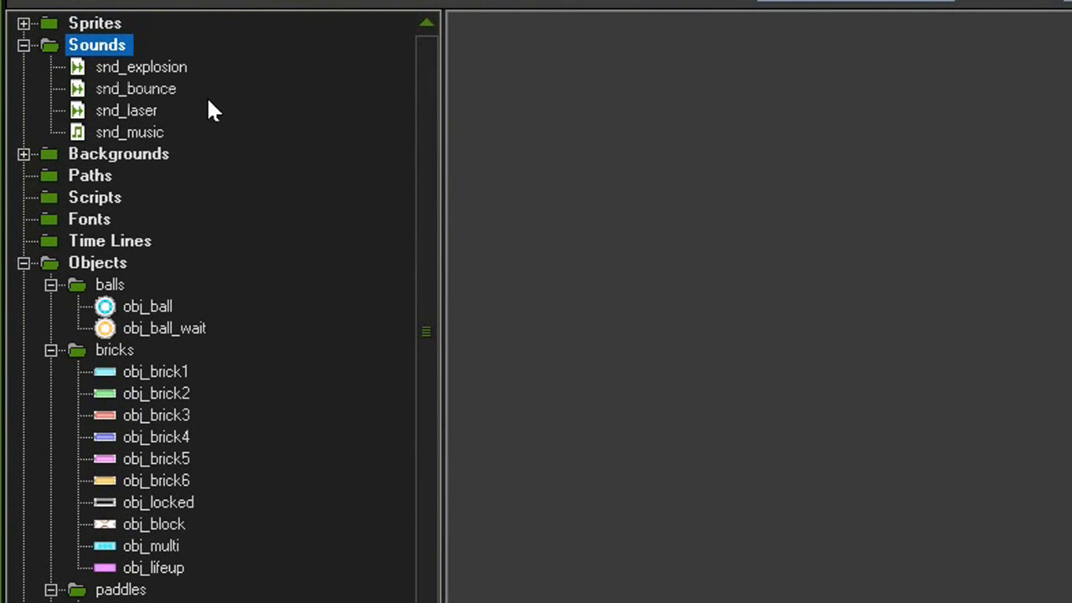
{"action": "mouse_move", "coordinate": [194, 123]}
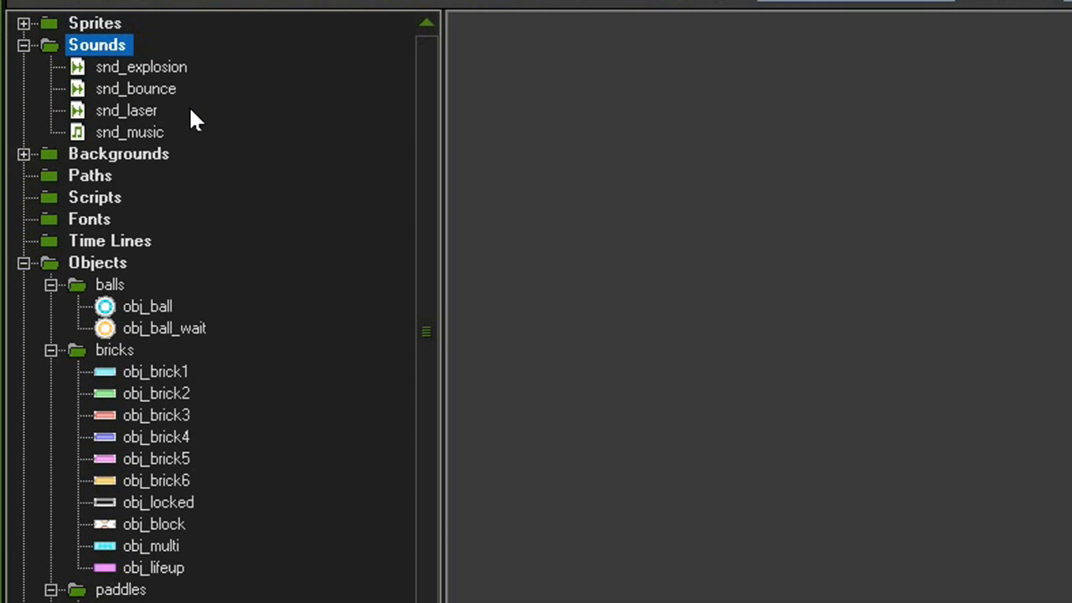
{"action": "mouse_move", "coordinate": [182, 149]}
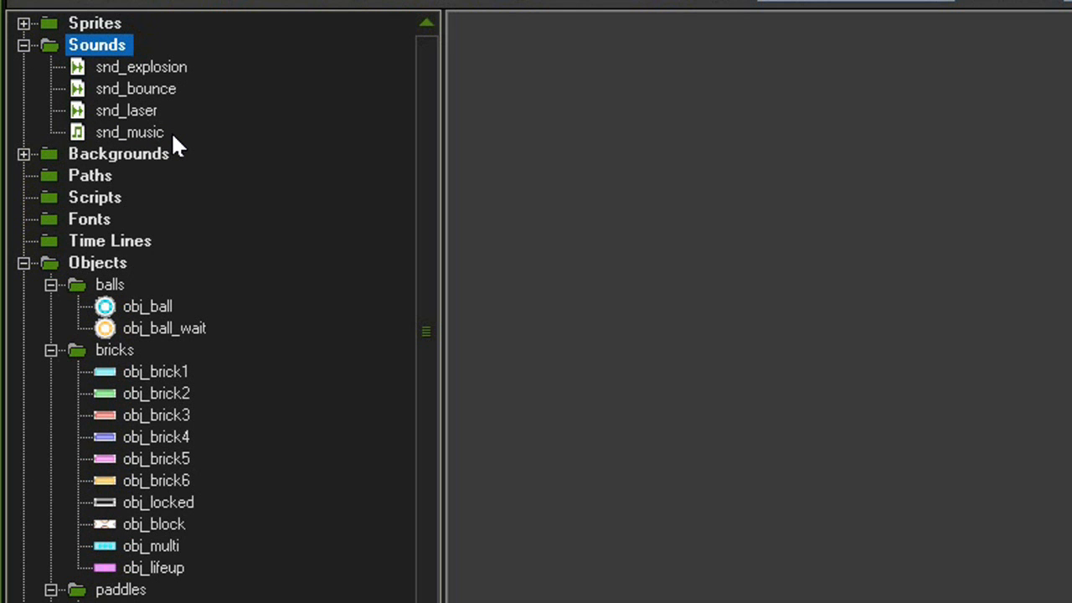
{"action": "mouse_move", "coordinate": [263, 202]}
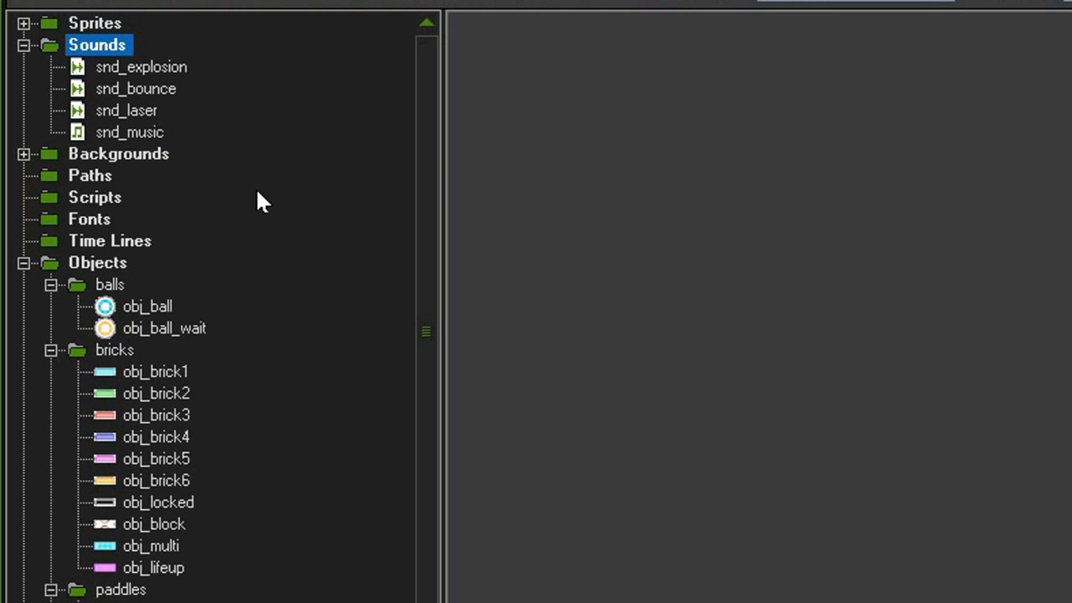
{"action": "double_click", "coordinate": [148, 306]}
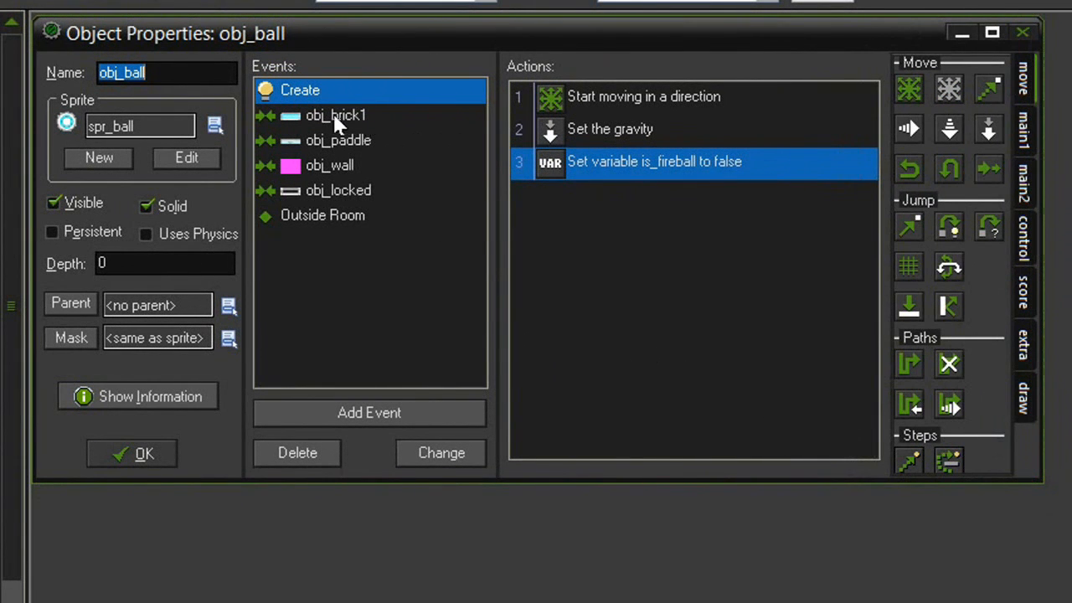
{"action": "left_click", "coordinate": [336, 115]}
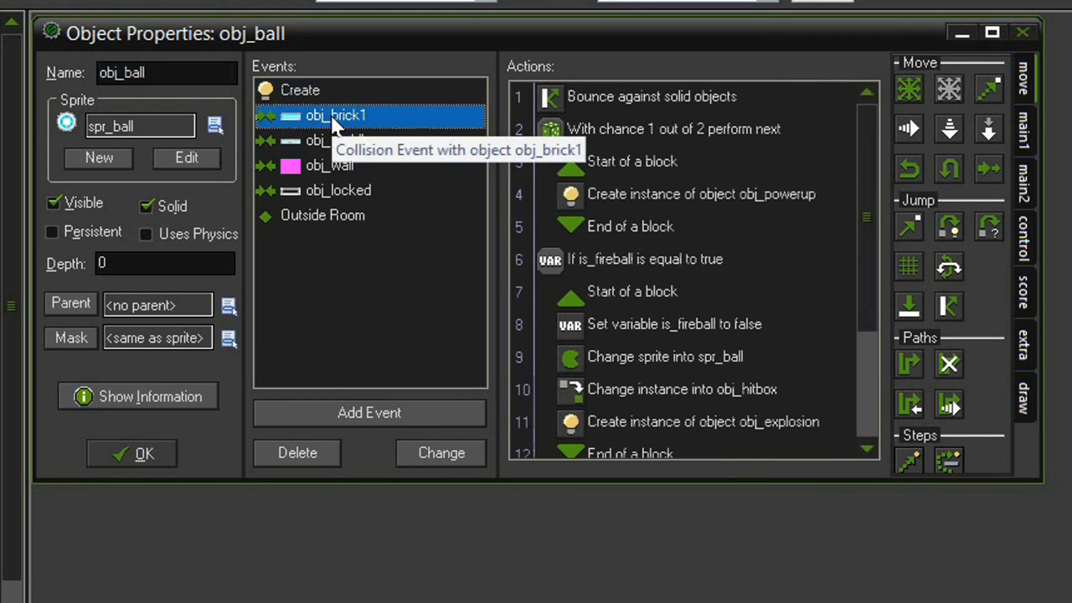
{"action": "left_click", "coordinate": [1024, 243]}
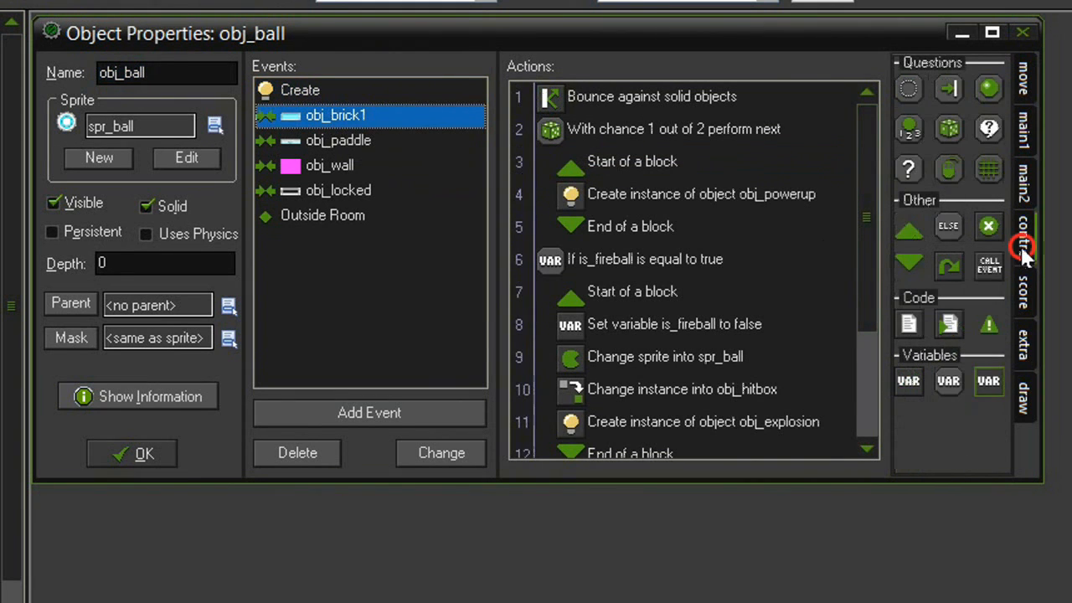
{"action": "left_click", "coordinate": [1023, 130]}
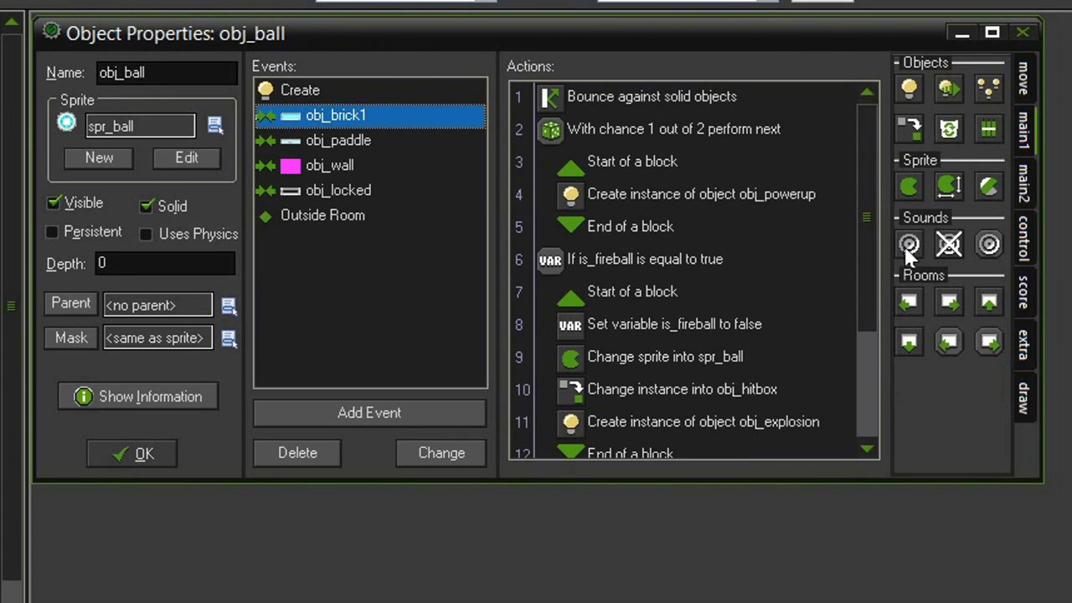
{"action": "mouse_move", "coordinate": [607, 125]}
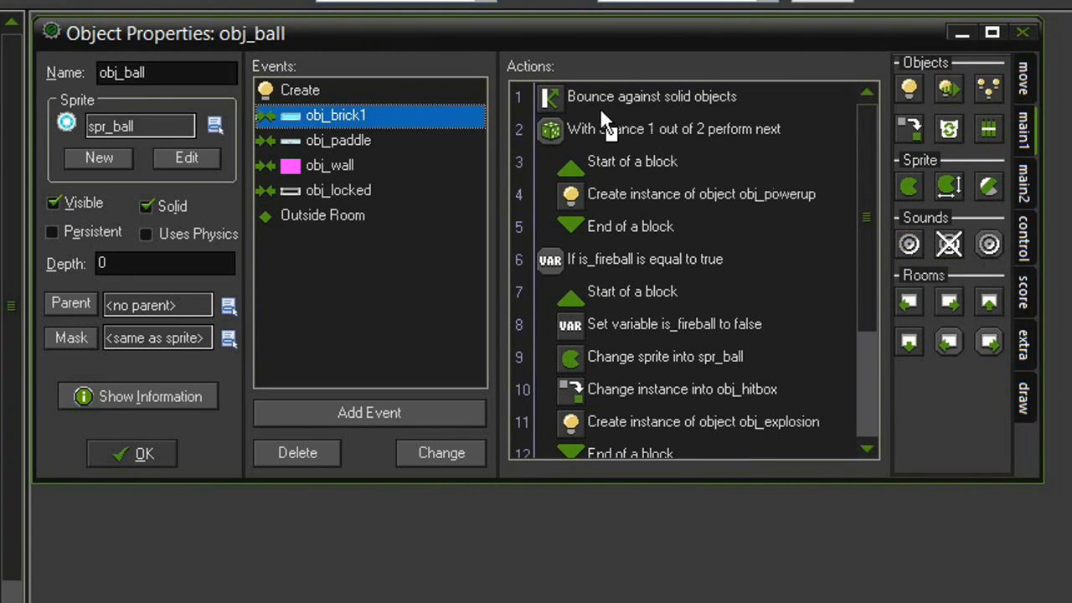
{"action": "mouse_move", "coordinate": [601, 134]}
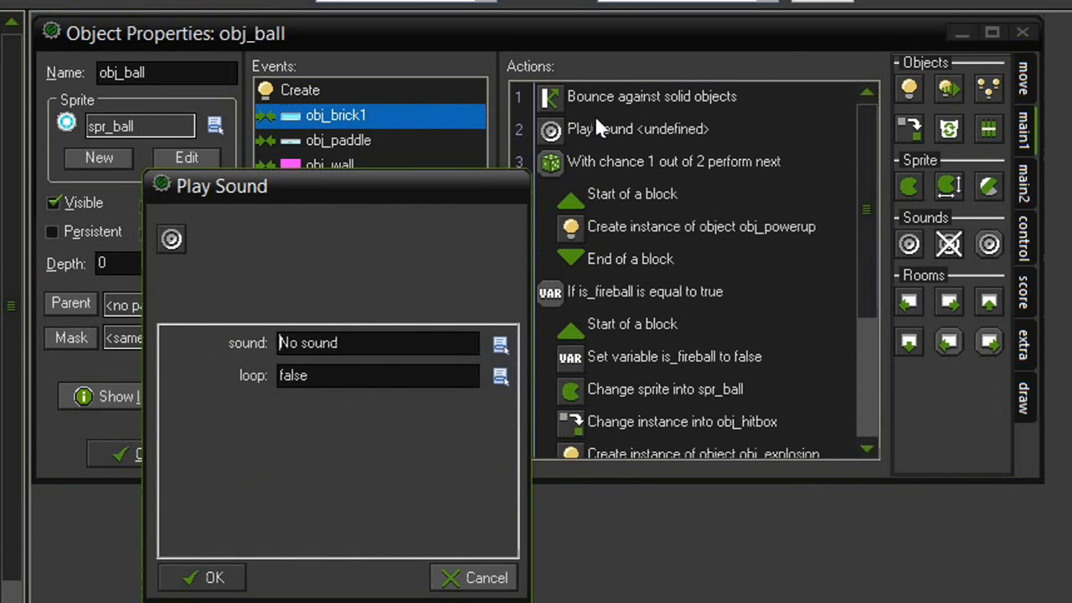
{"action": "mouse_move", "coordinate": [377, 274]}
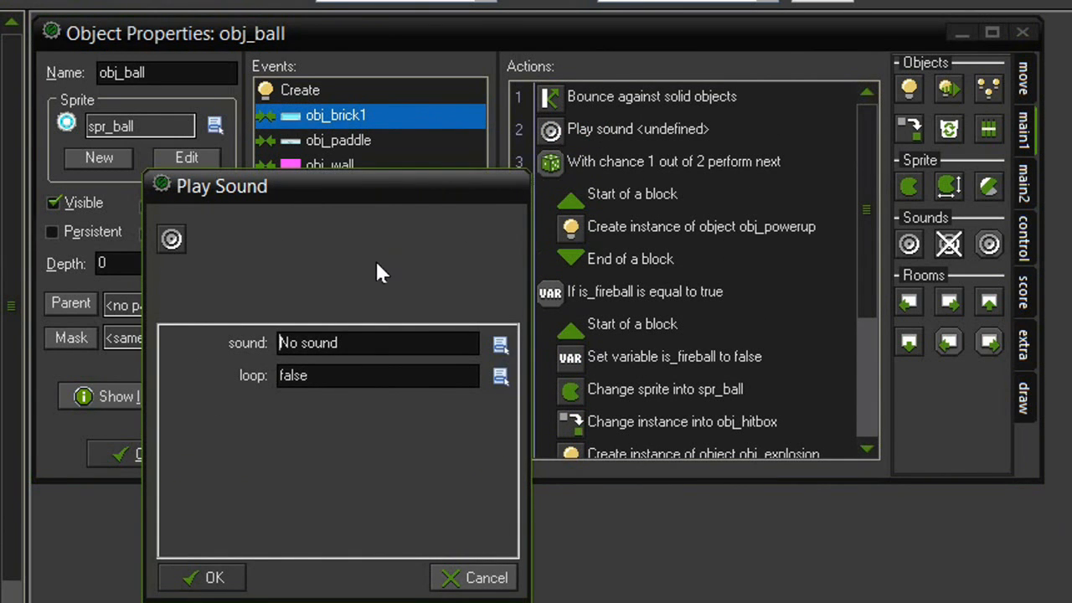
{"action": "left_click", "coordinate": [500, 344]}
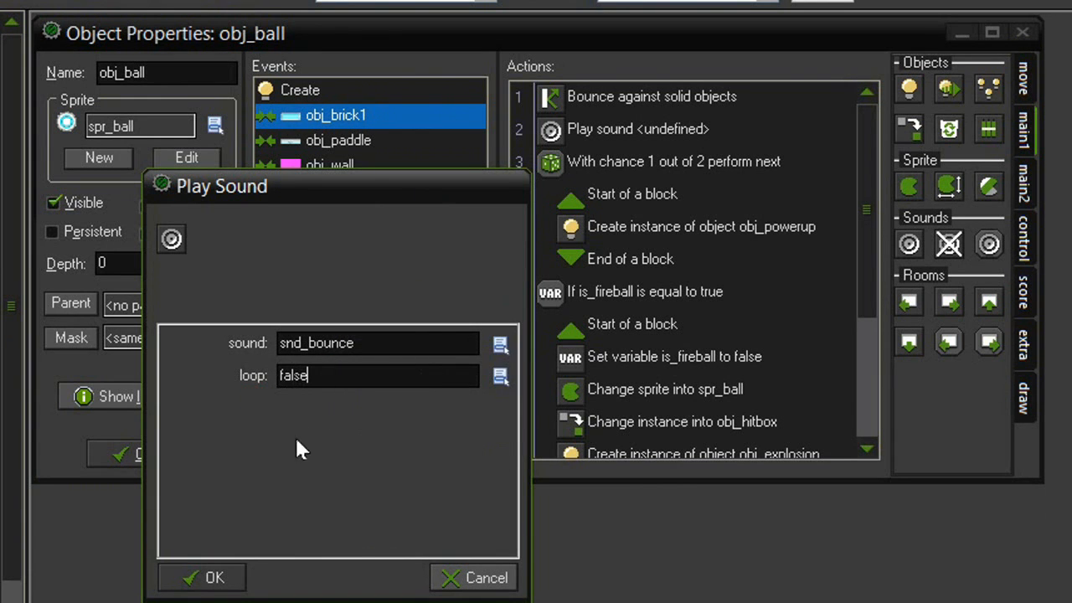
{"action": "left_click", "coordinate": [215, 577]}
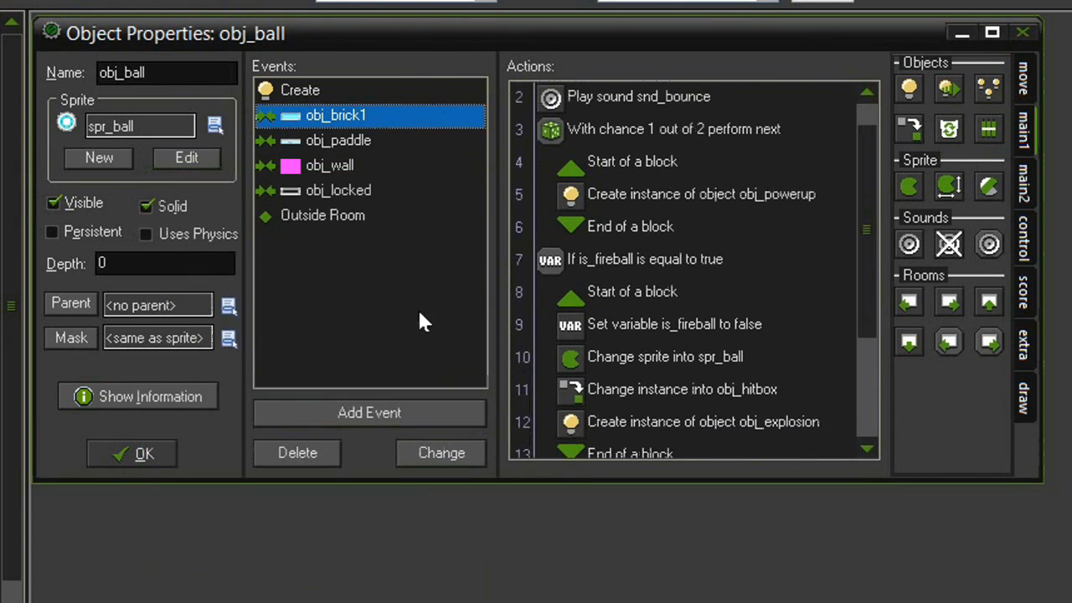
{"action": "left_click", "coordinate": [337, 140]}
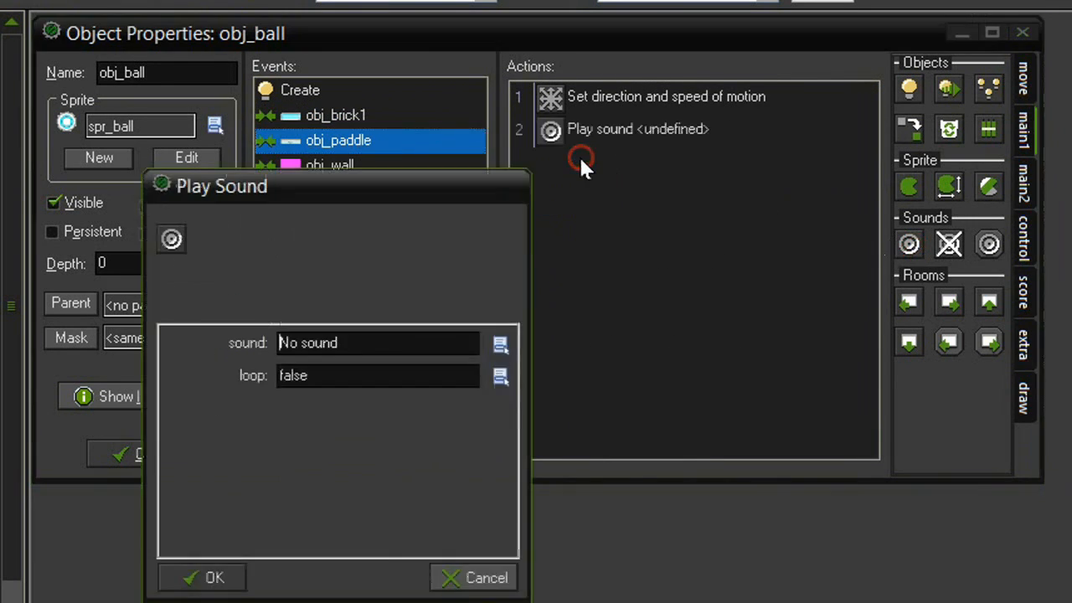
Add a play-sound action to obj_ball's obj_paddle collision, then move to its obj_wall collision
{"action": "left_click", "coordinate": [500, 342]}
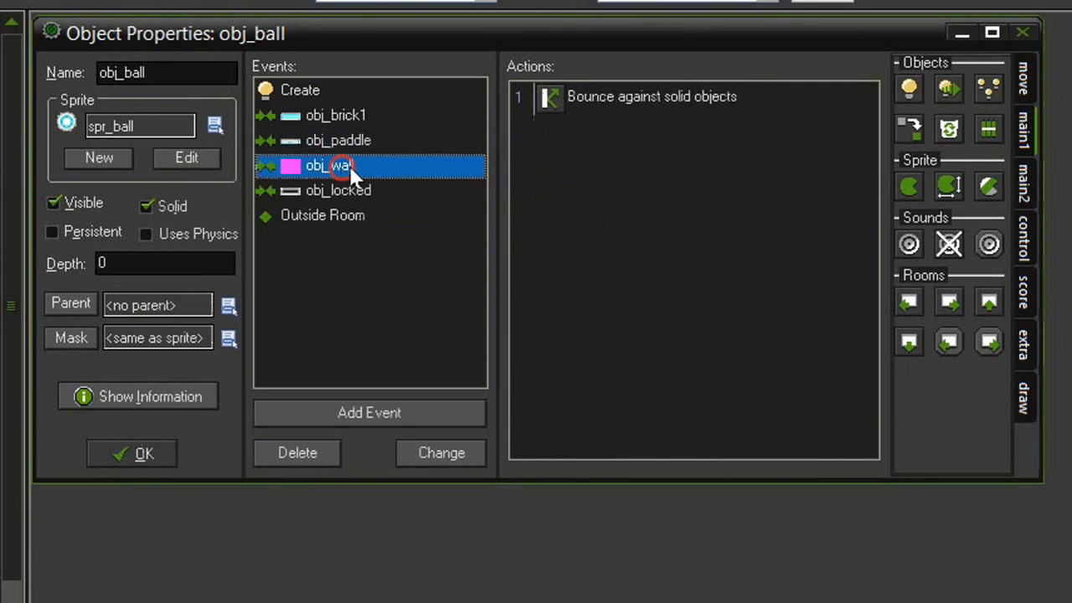
{"action": "left_click", "coordinate": [908, 243]}
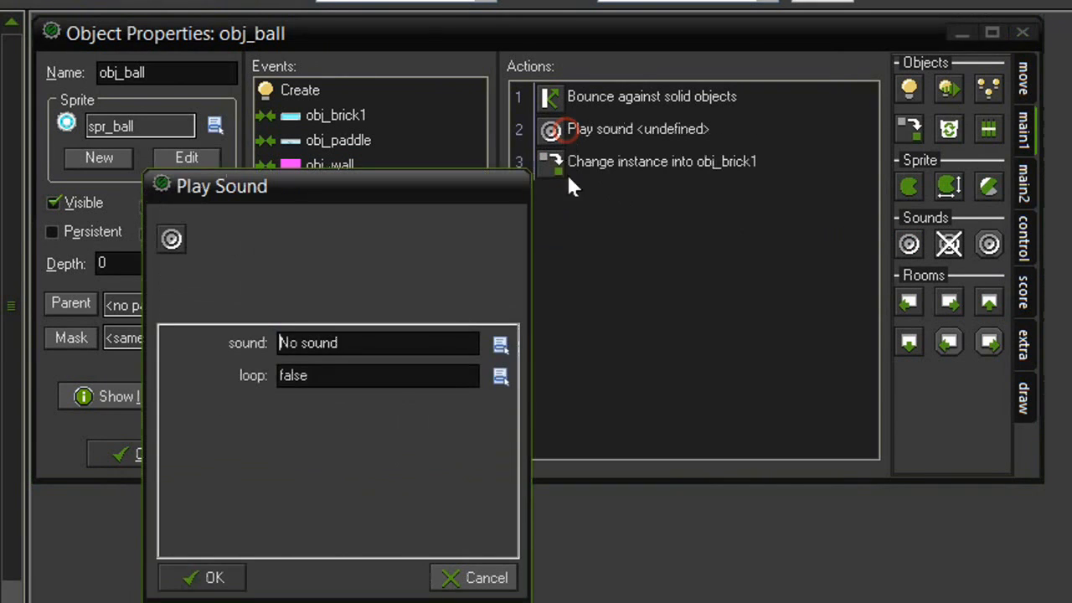
{"action": "mouse_move", "coordinate": [632, 122]}
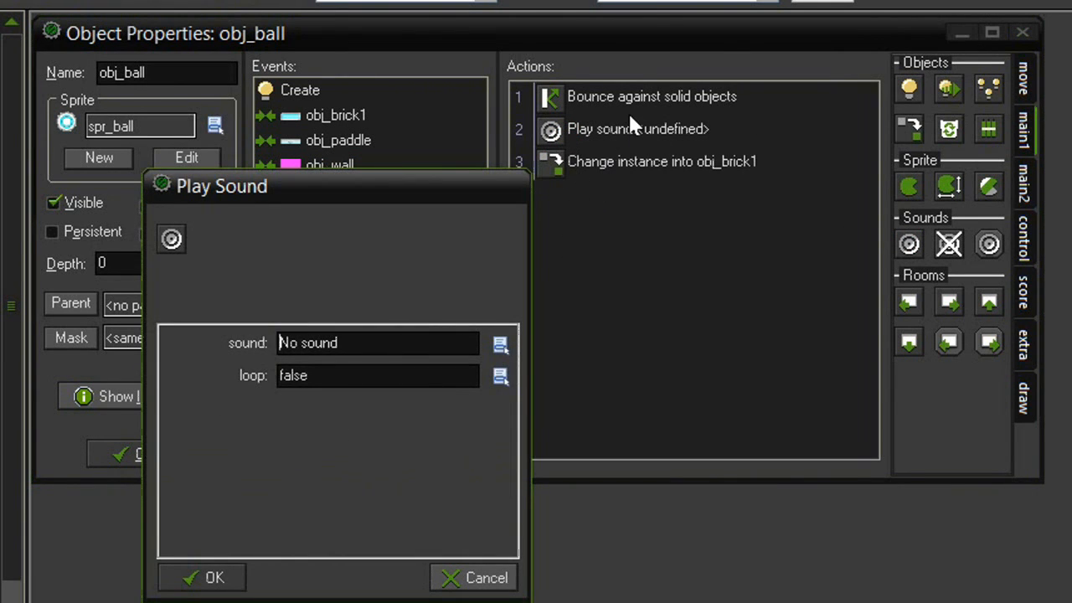
{"action": "mouse_move", "coordinate": [595, 209]}
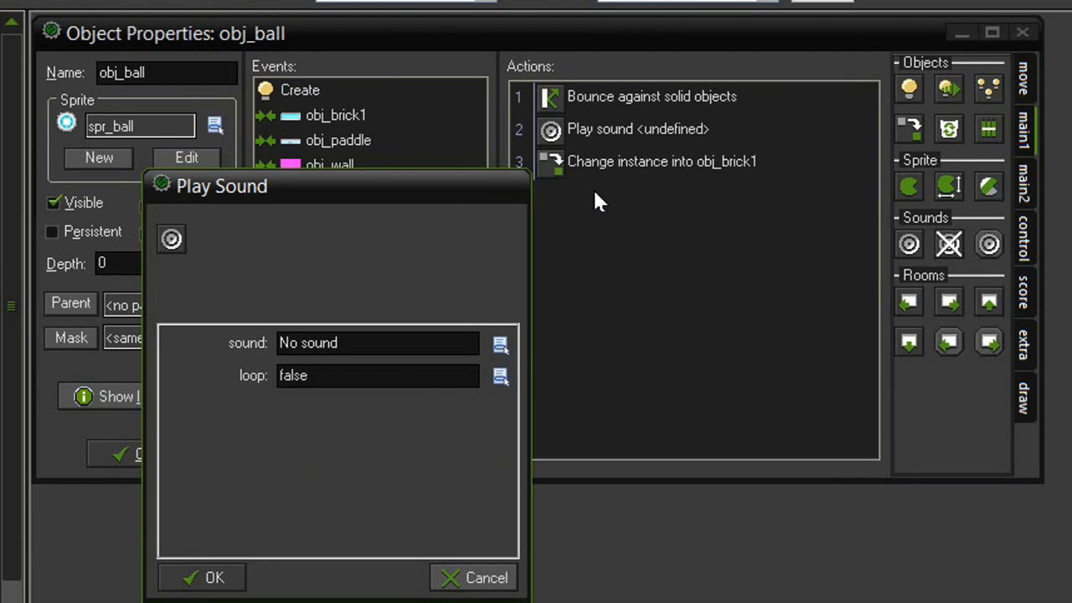
{"action": "mouse_move", "coordinate": [591, 142]}
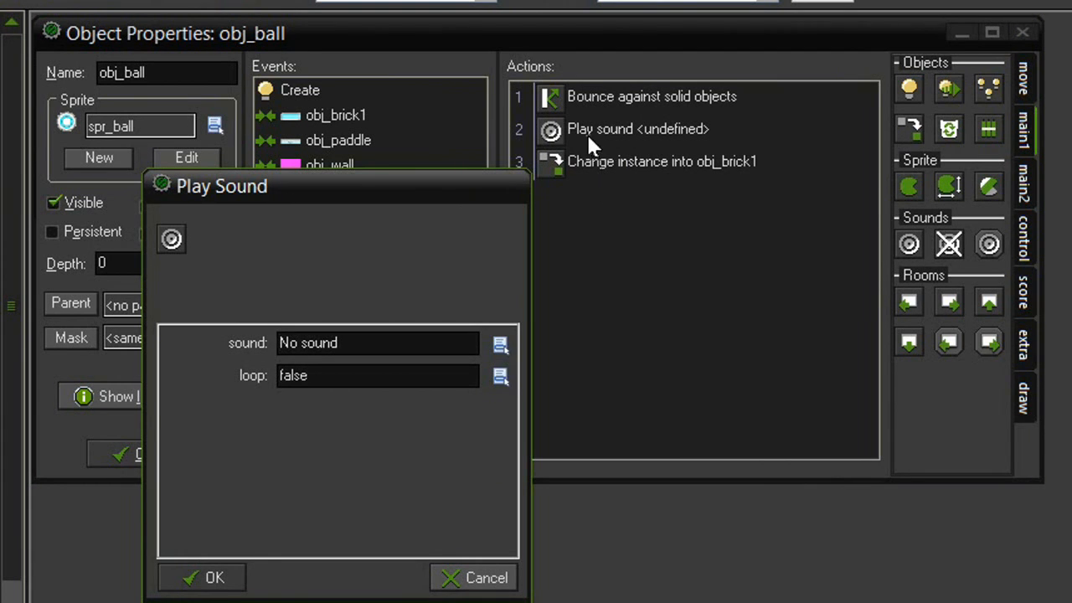
{"action": "mouse_move", "coordinate": [439, 297]}
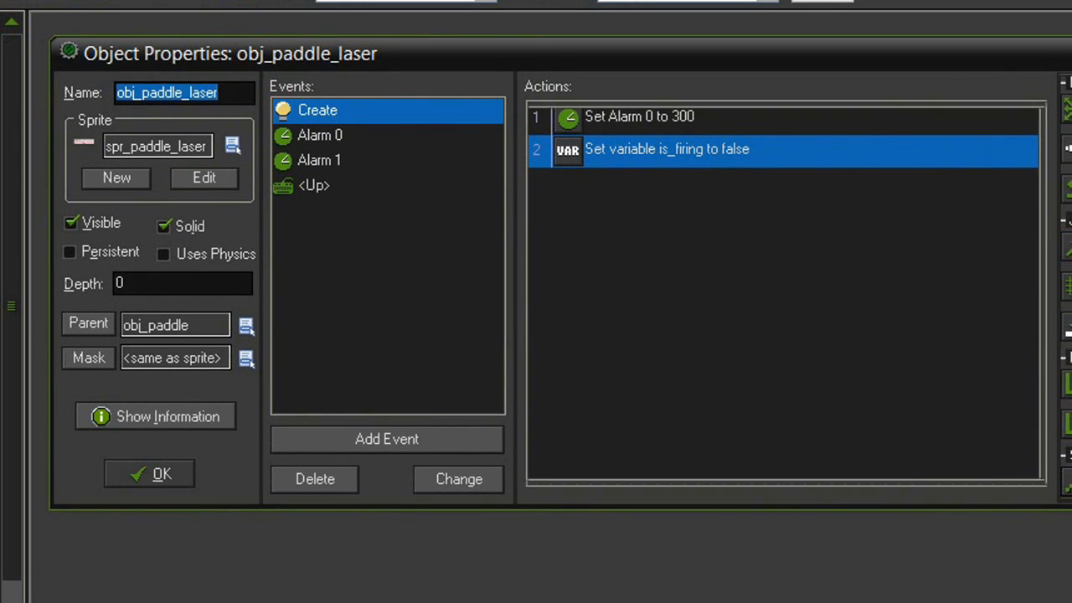
Add a Play Sound action set to snd_laser in obj_paddle_laser's Up key event, and close the object
{"action": "left_click", "coordinate": [314, 185]}
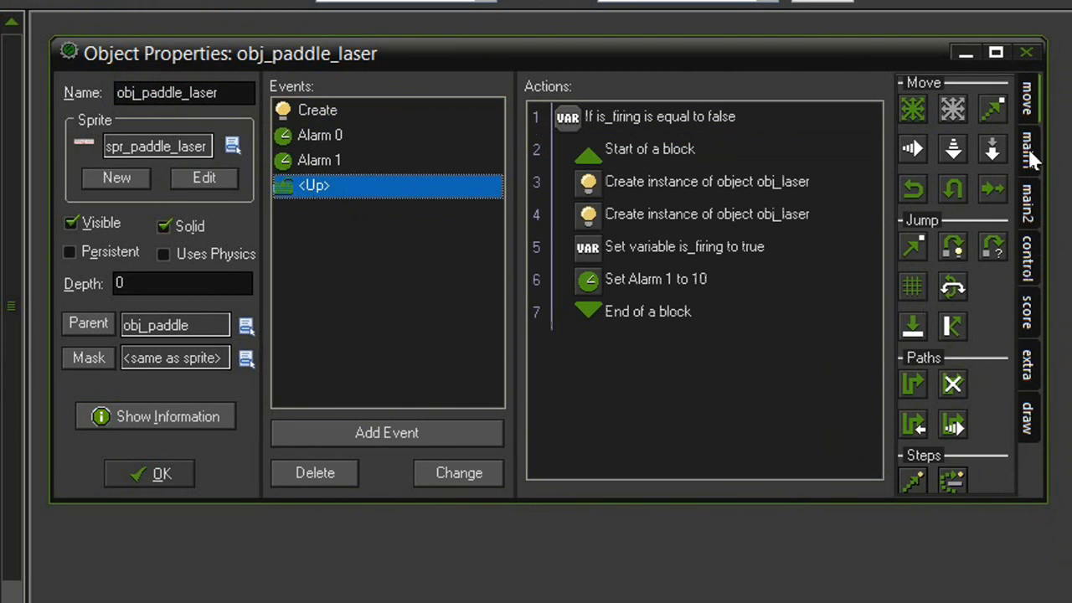
{"action": "left_click", "coordinate": [1027, 151]}
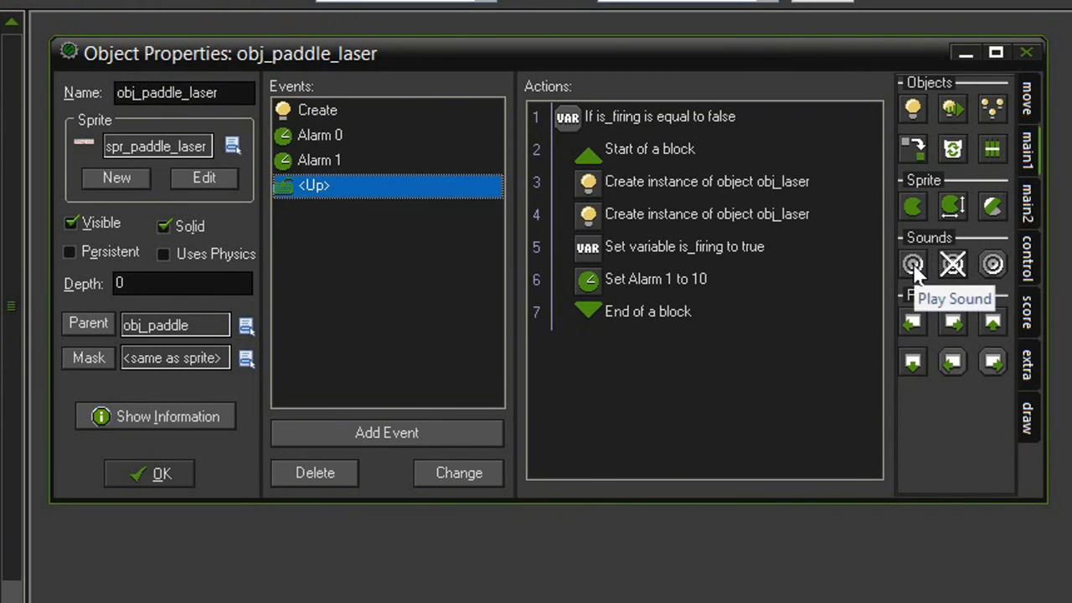
{"action": "mouse_move", "coordinate": [649, 193]}
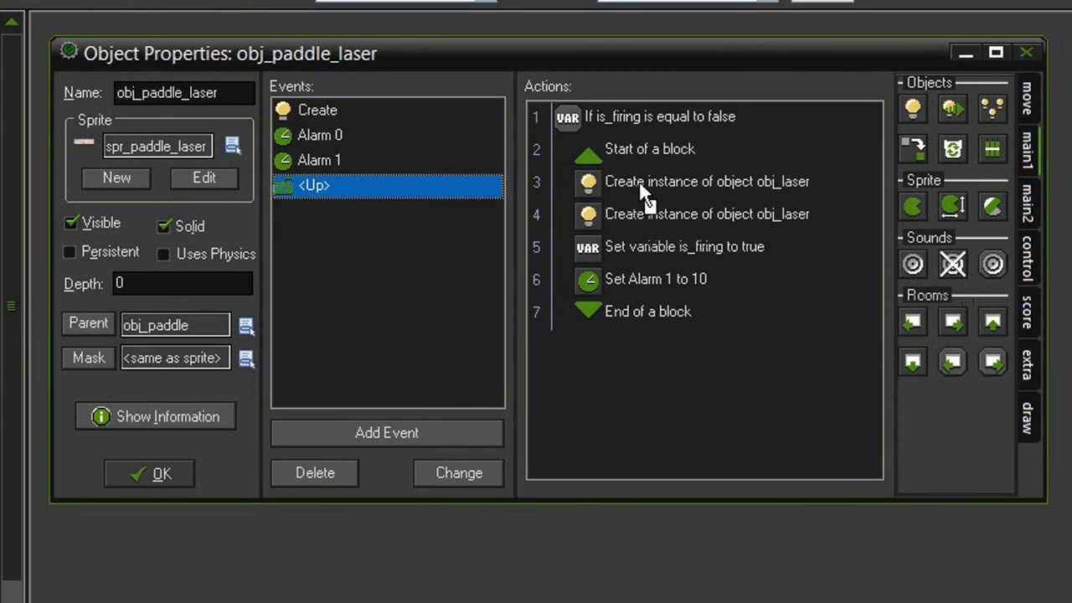
{"action": "mouse_move", "coordinate": [655, 255]}
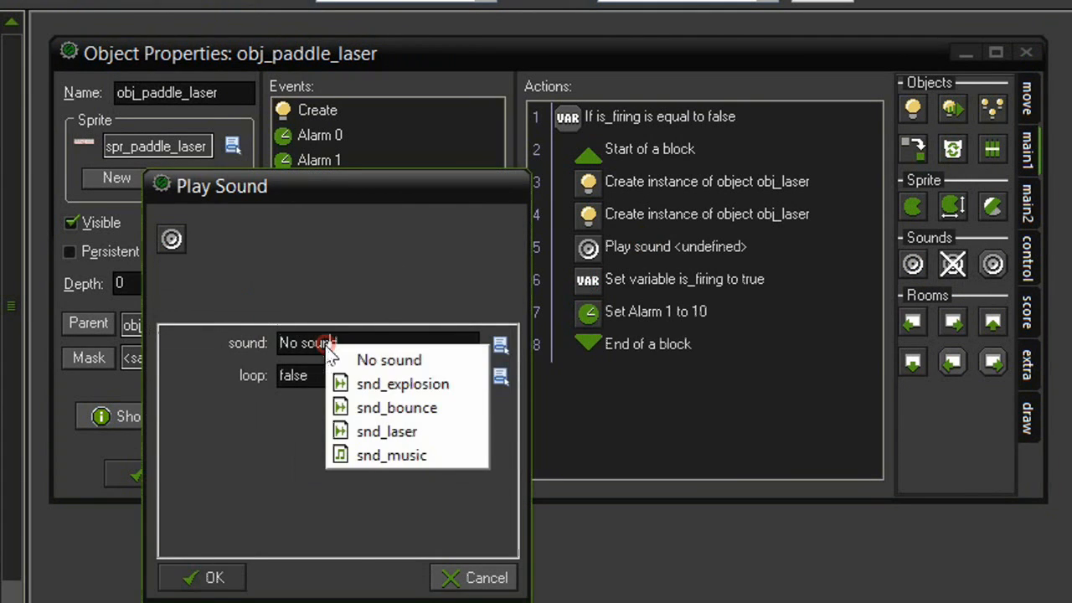
{"action": "left_click", "coordinate": [386, 431]}
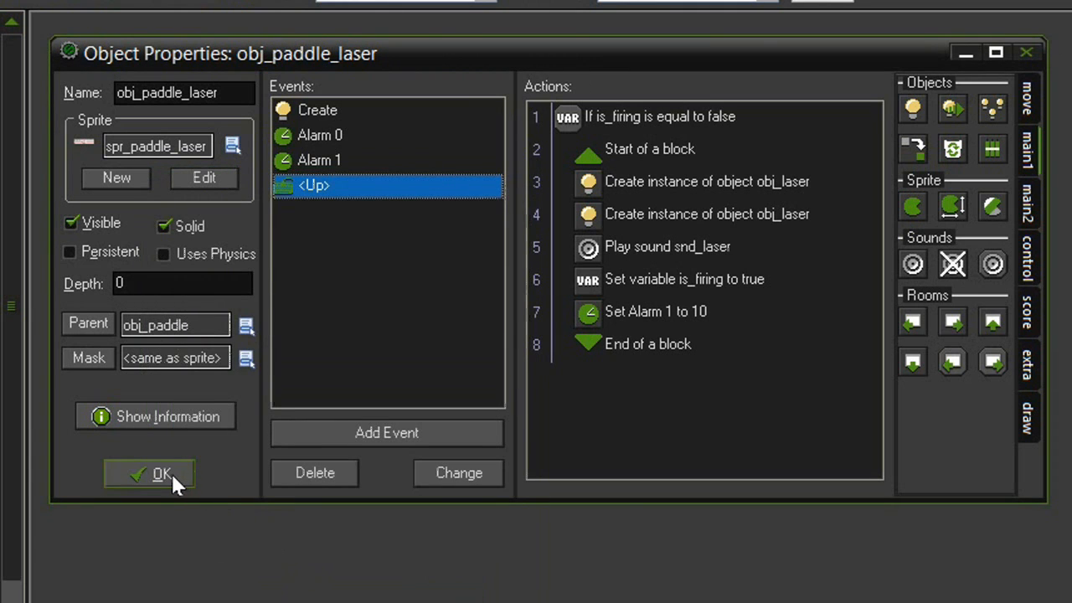
{"action": "left_click", "coordinate": [149, 473]}
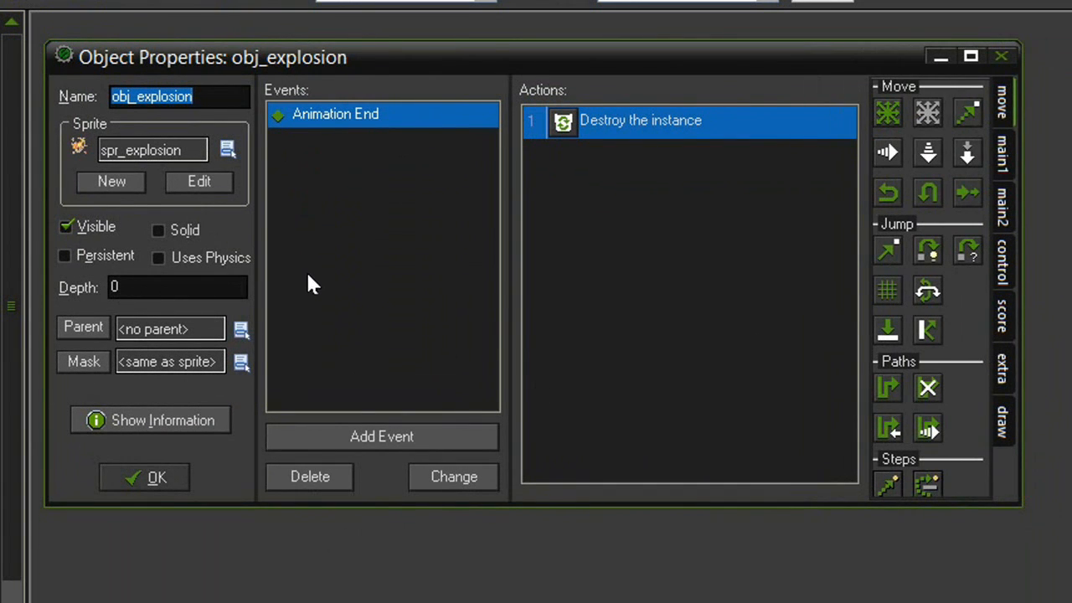
Add a Create event to obj_explosion that plays snd_explosion, and close the object
{"action": "left_click", "coordinate": [381, 436]}
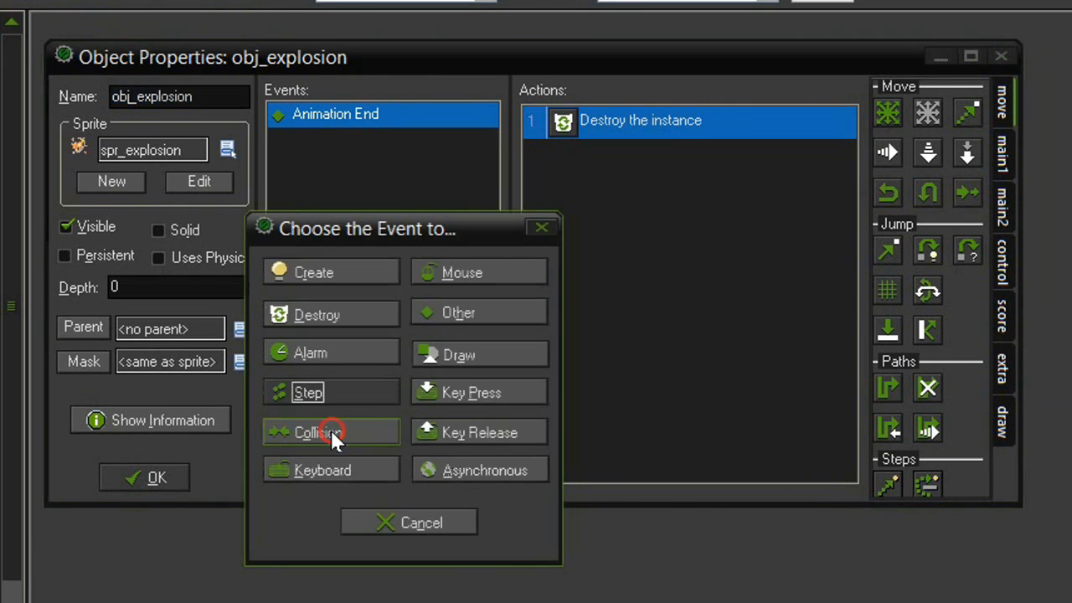
{"action": "left_click", "coordinate": [313, 272]}
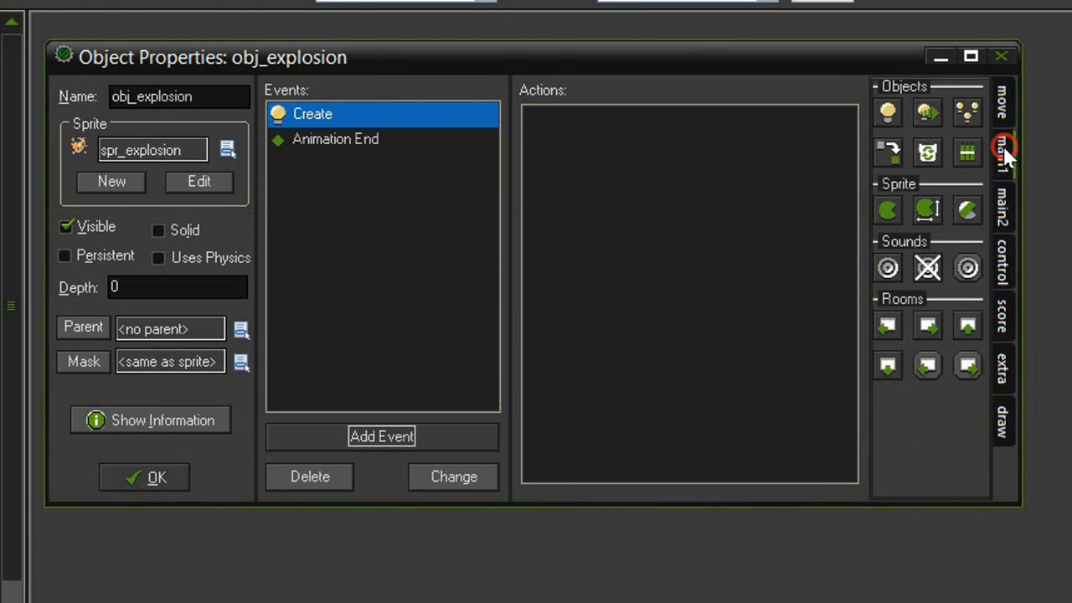
{"action": "left_click", "coordinate": [888, 267]}
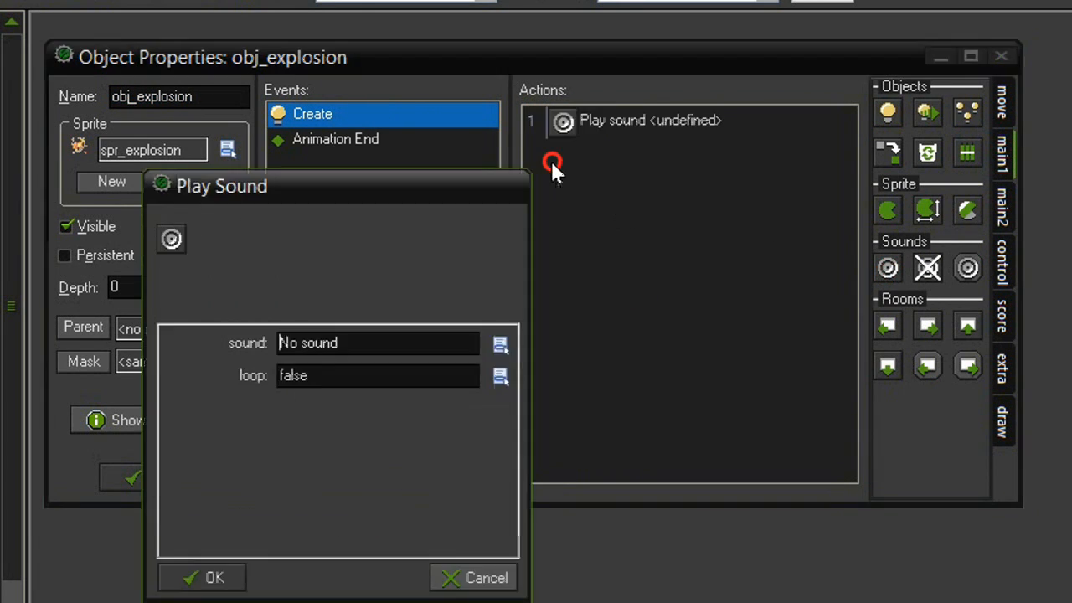
{"action": "left_click", "coordinate": [500, 342]}
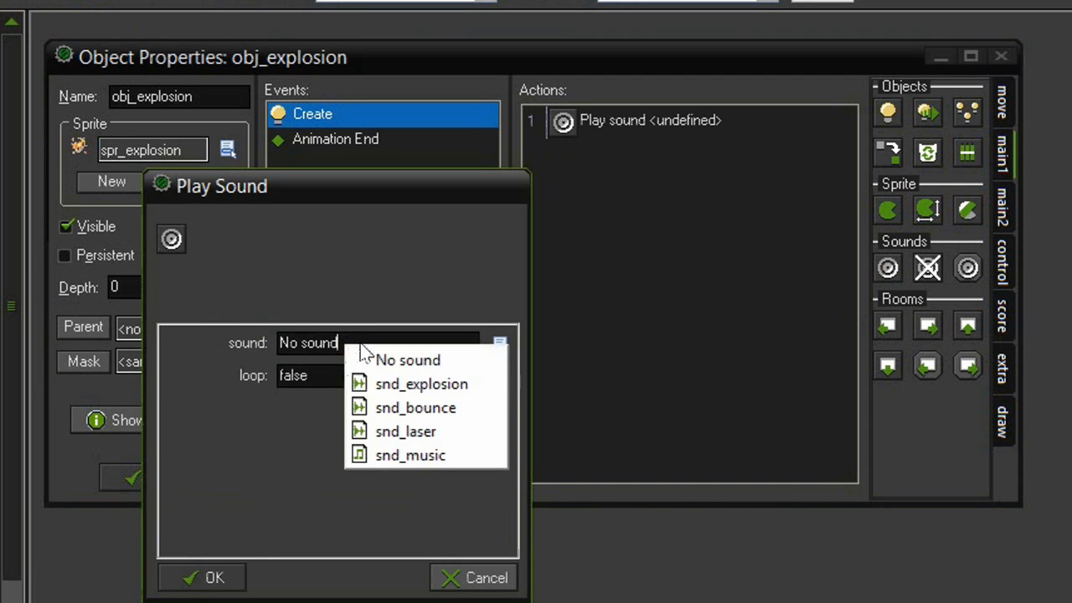
{"action": "left_click", "coordinate": [421, 384]}
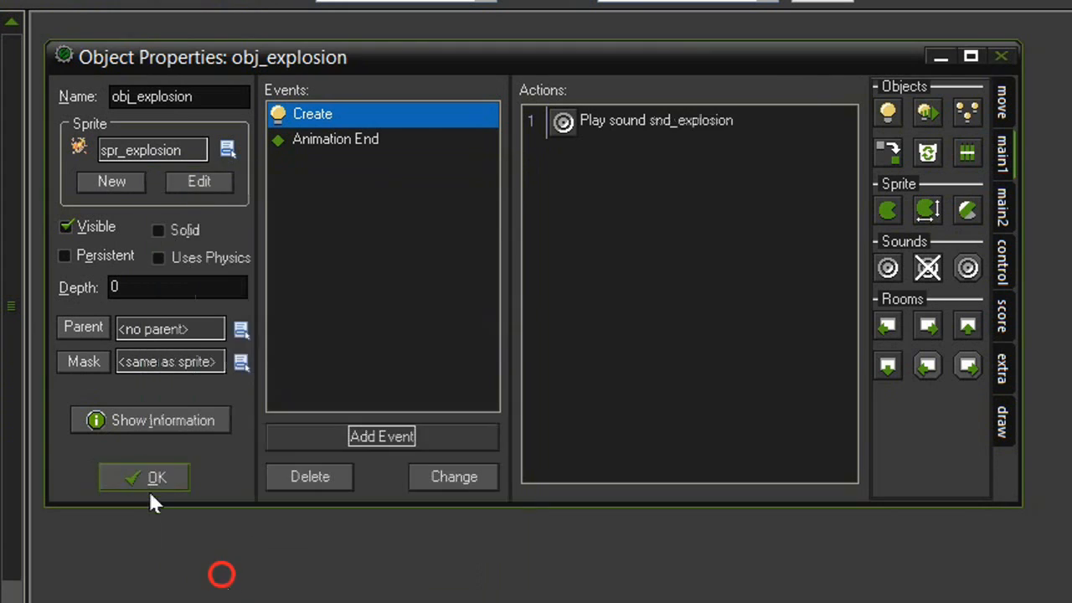
{"action": "left_click", "coordinate": [144, 477]}
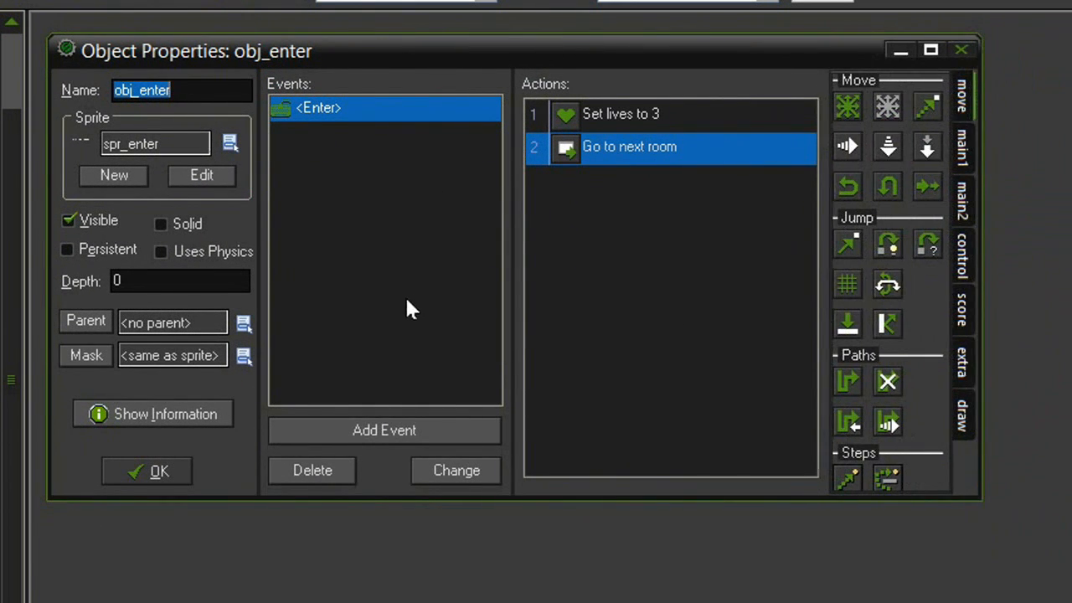
Give obj_enter an Other > Game start event playing snd_music, and close the object
{"action": "left_click", "coordinate": [385, 430]}
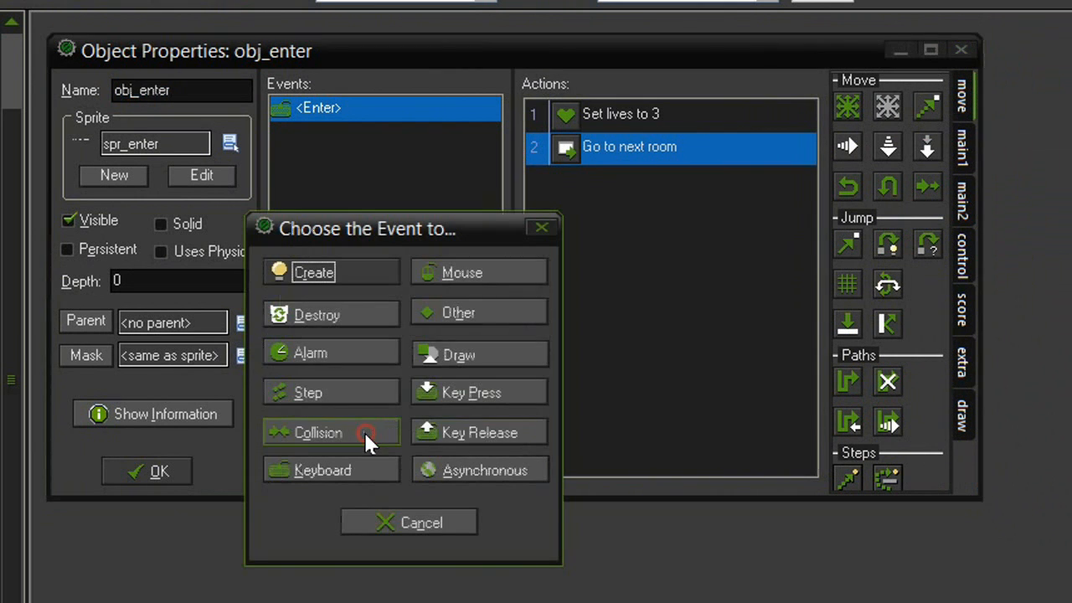
{"action": "left_click", "coordinate": [458, 312]}
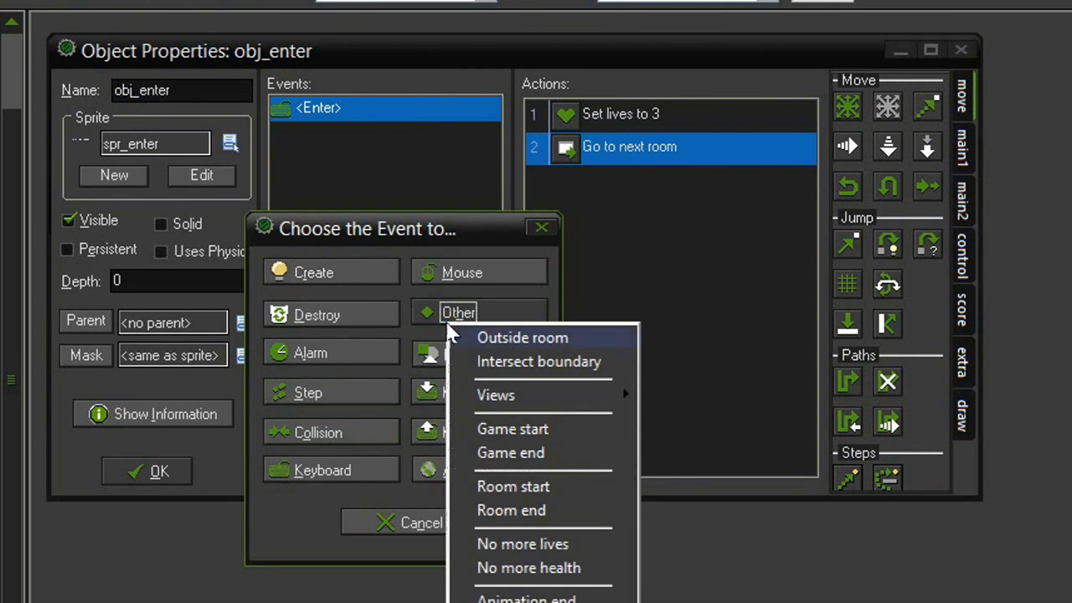
{"action": "left_click", "coordinate": [512, 428]}
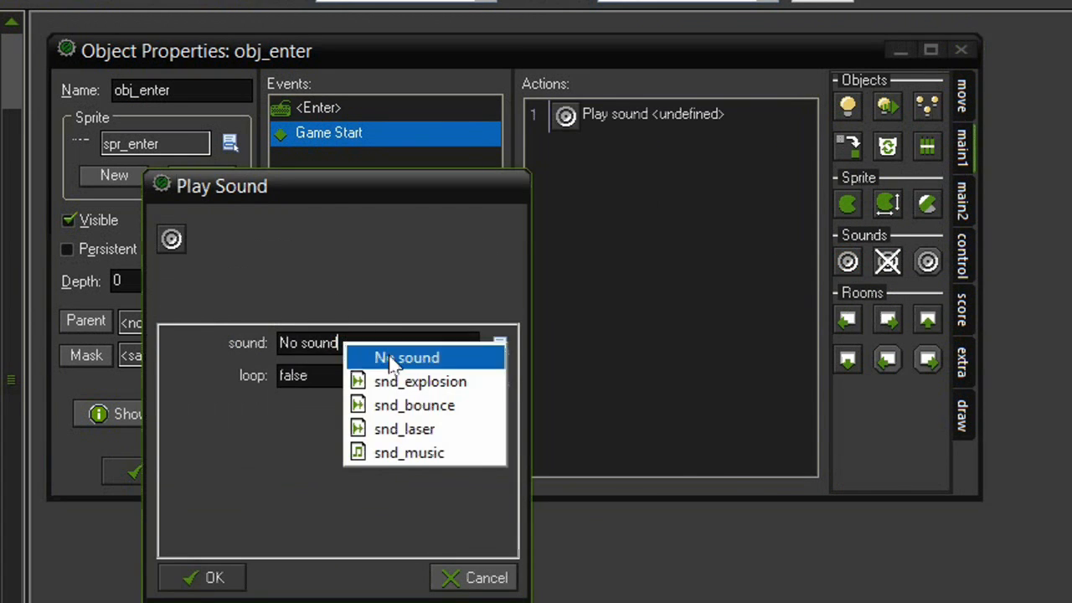
{"action": "left_click", "coordinate": [408, 452]}
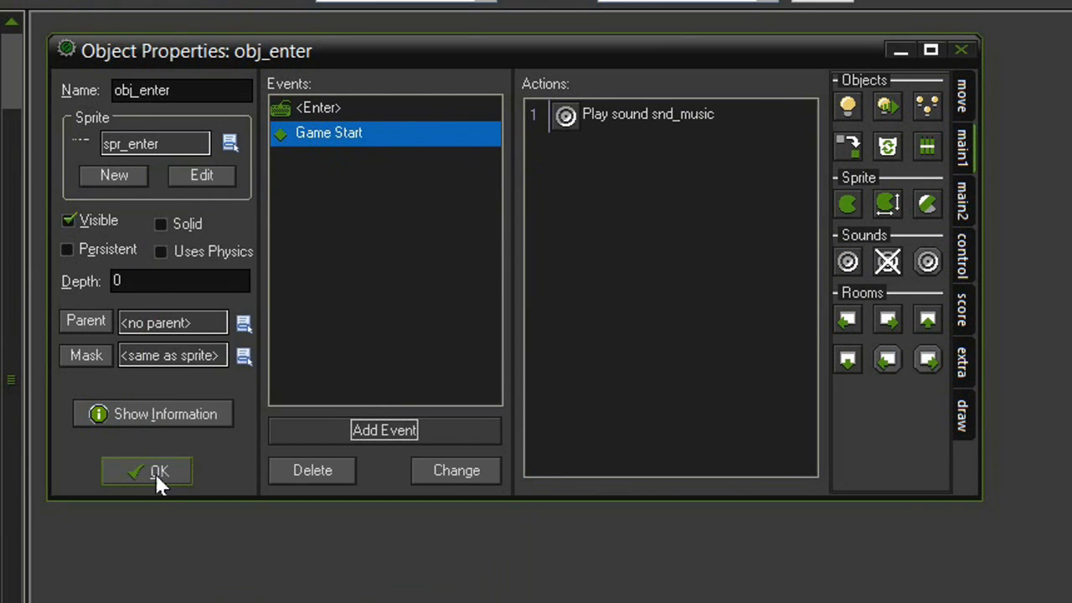
{"action": "left_click", "coordinate": [147, 471]}
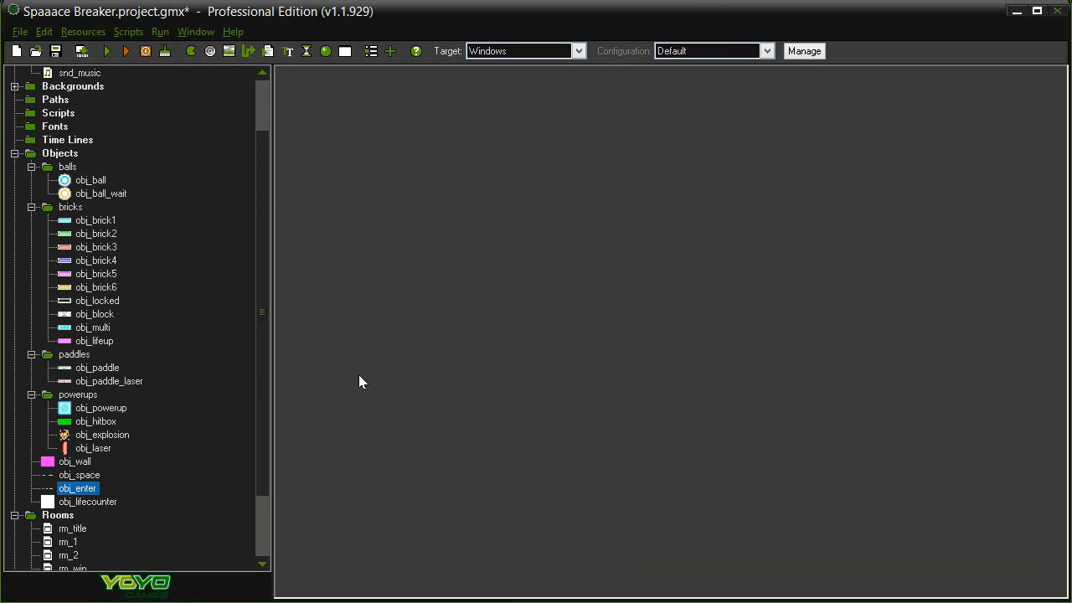
{"action": "mouse_move", "coordinate": [144, 306]}
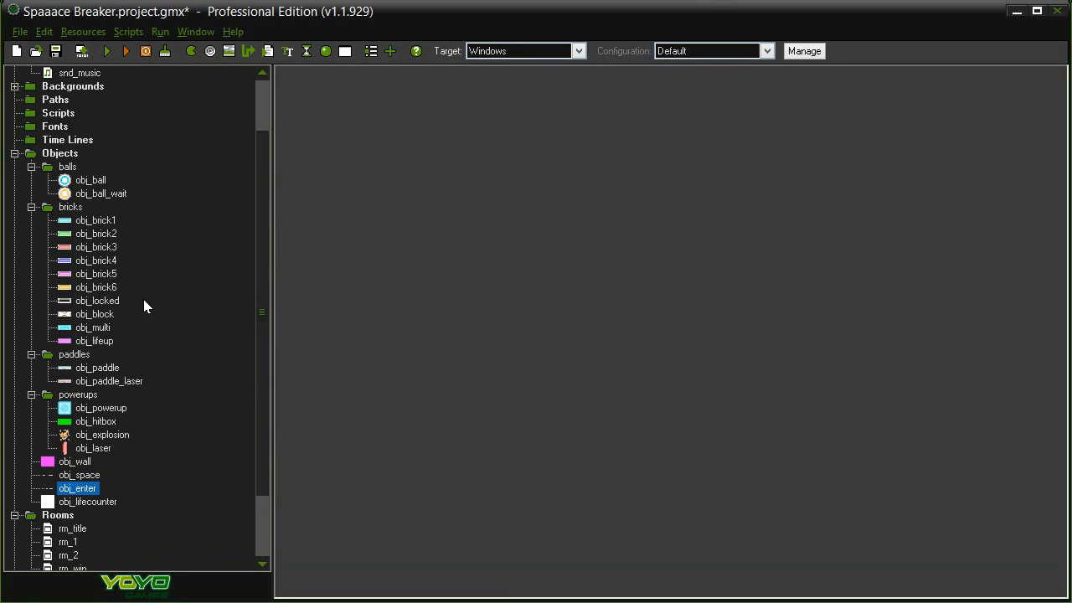
{"action": "mouse_move", "coordinate": [136, 309]}
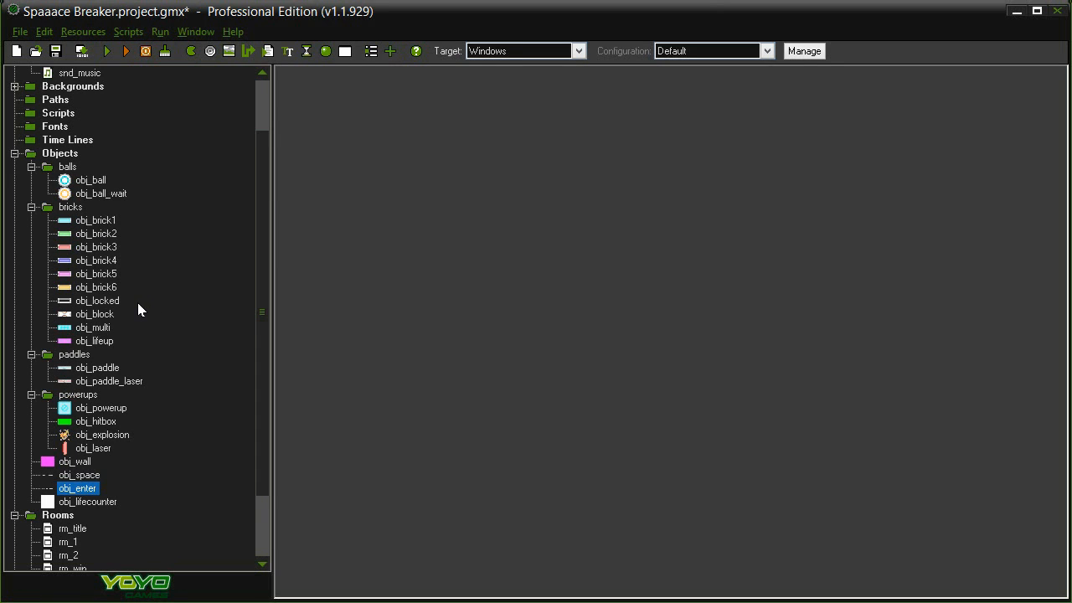
{"action": "mouse_move", "coordinate": [190, 363]}
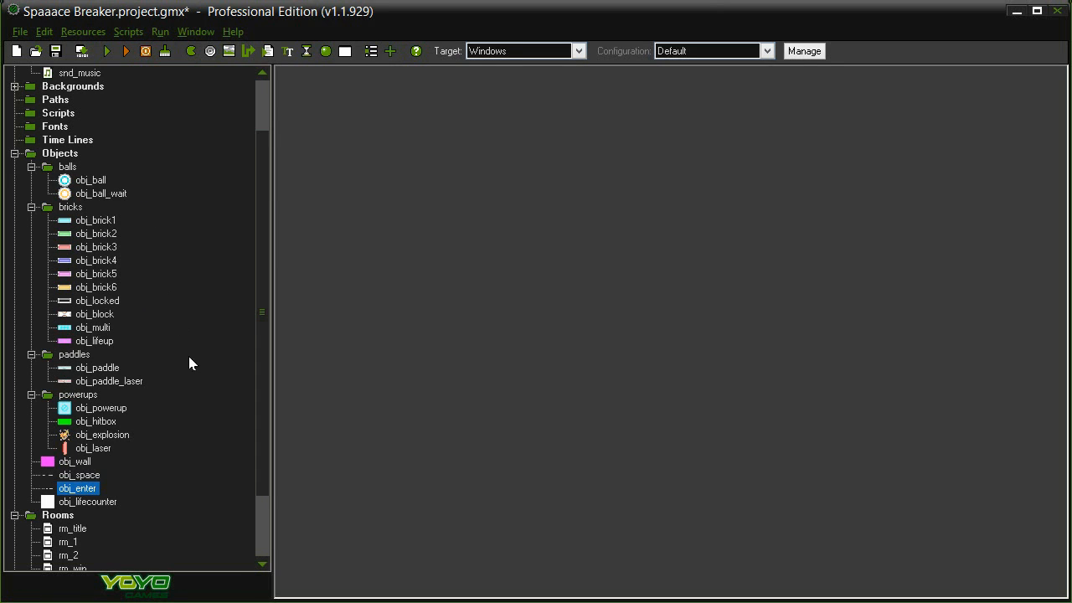
{"action": "mouse_move", "coordinate": [164, 328]}
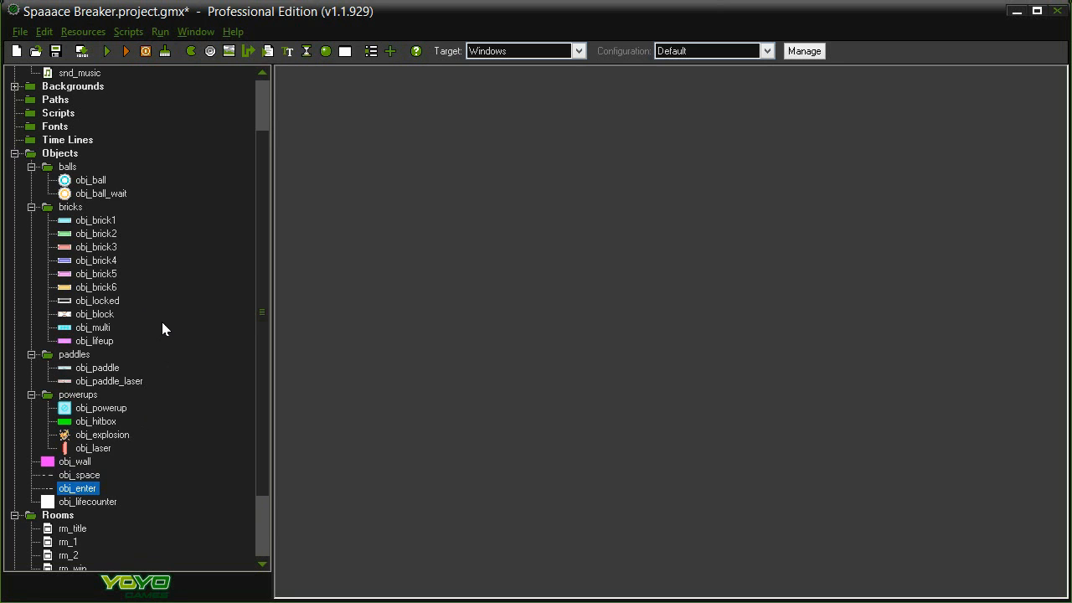
{"action": "mouse_move", "coordinate": [139, 302]}
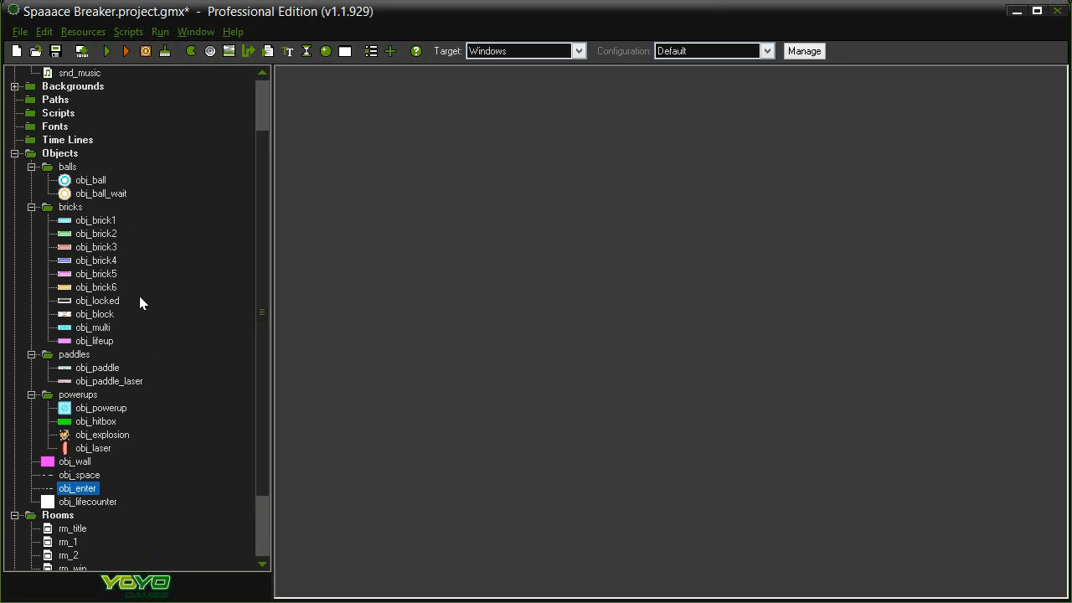
{"action": "mouse_move", "coordinate": [137, 293]}
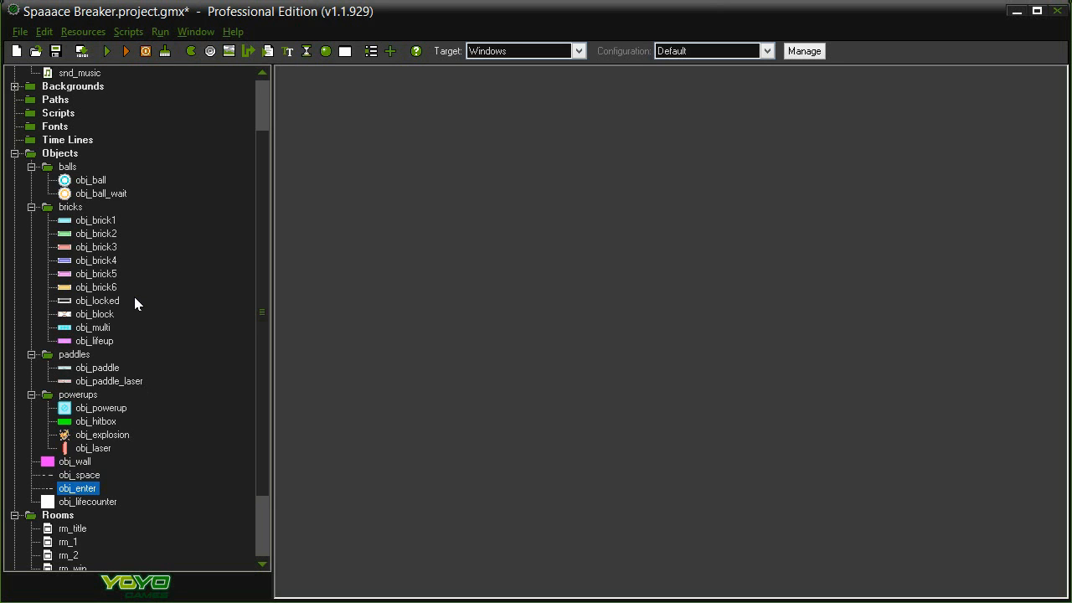
{"action": "mouse_move", "coordinate": [130, 299]}
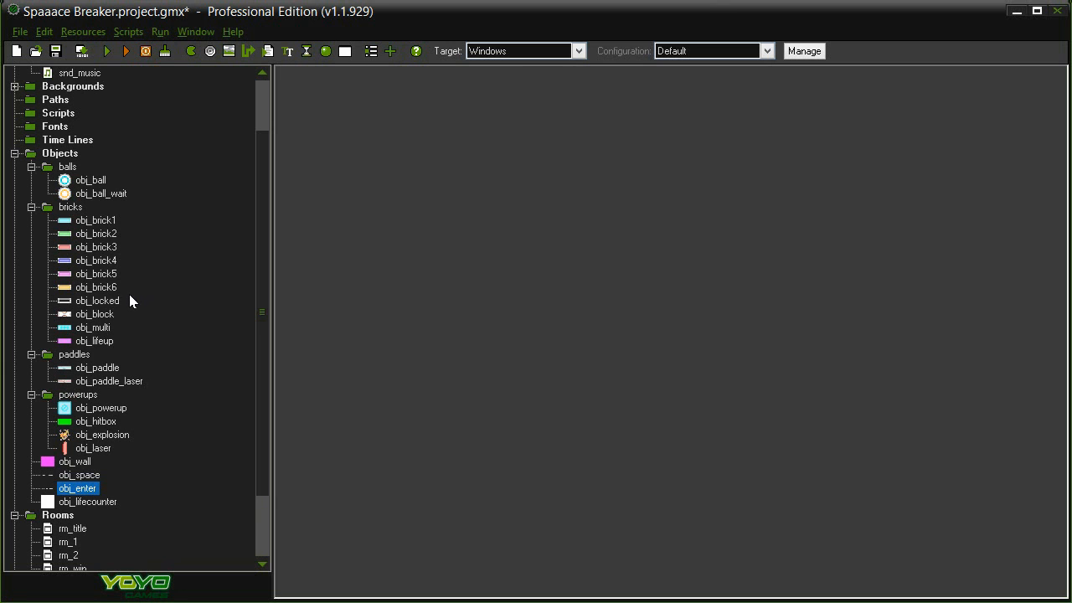
Duplicate the instance-count check in obj_ball's obj_brick1 collision event
{"action": "double_click", "coordinate": [91, 179]}
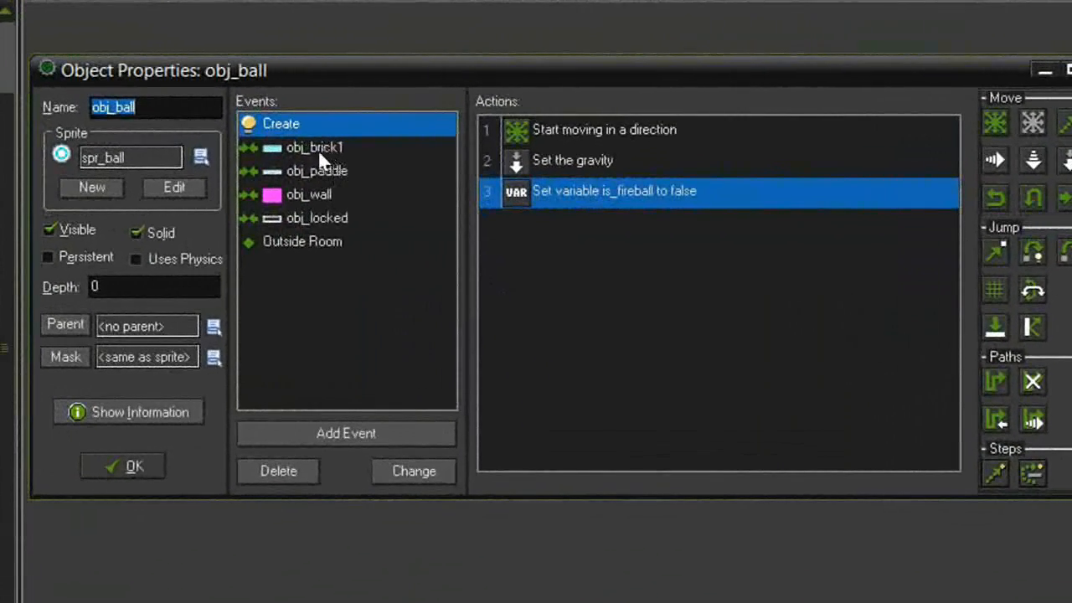
{"action": "left_click", "coordinate": [315, 148]}
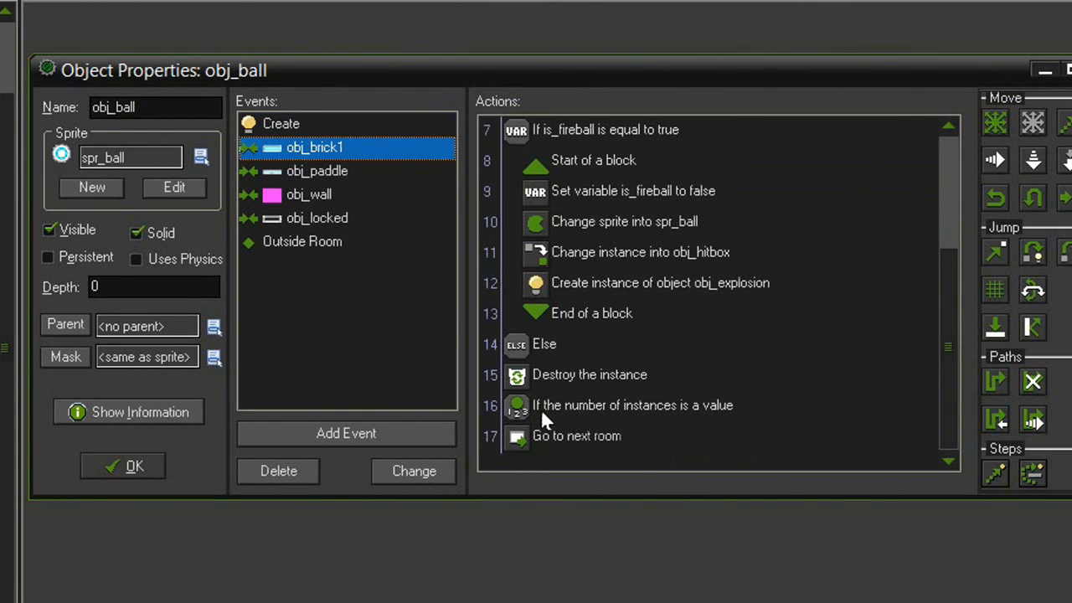
{"action": "mouse_move", "coordinate": [633, 405]}
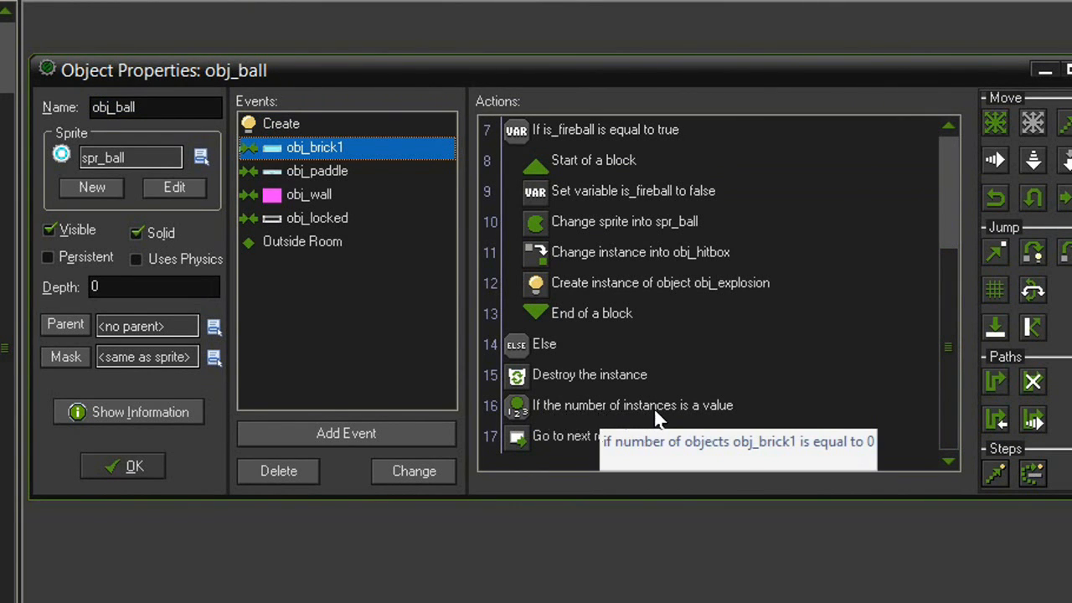
{"action": "right_click", "coordinate": [632, 404]}
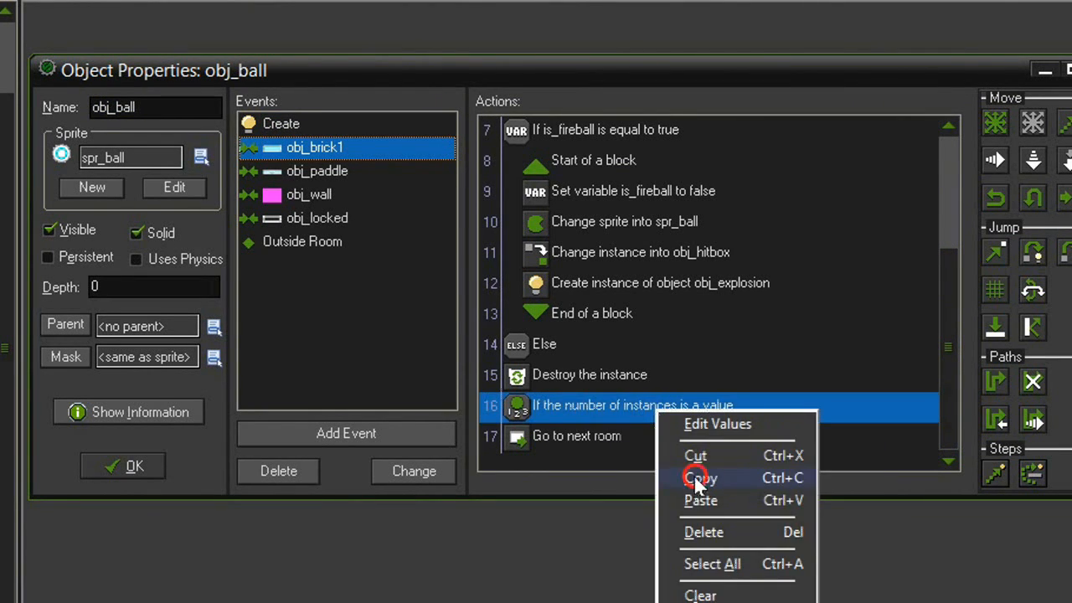
{"action": "left_click", "coordinate": [699, 478]}
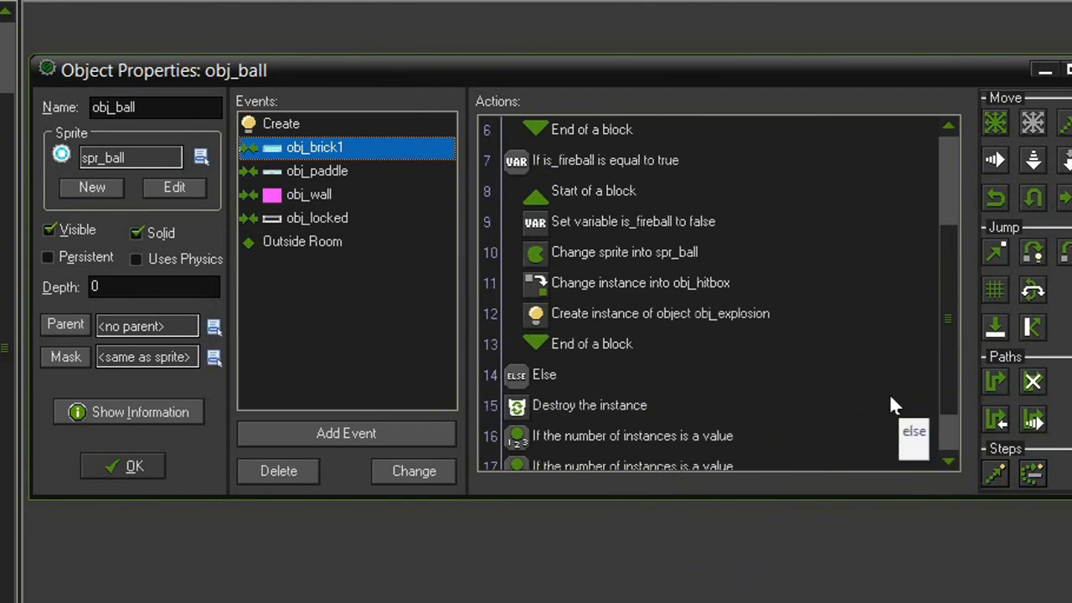
{"action": "scroll", "scroll_direction": "down", "scroll_amount": 3}
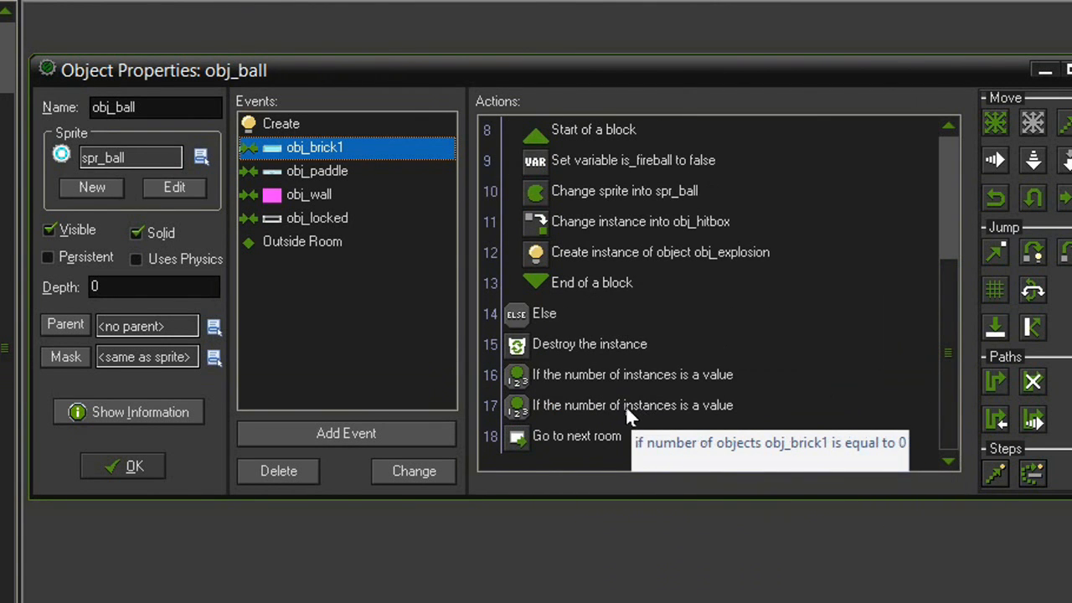
Retarget the duplicated instance-count check to count obj_locked instances
{"action": "double_click", "coordinate": [632, 405]}
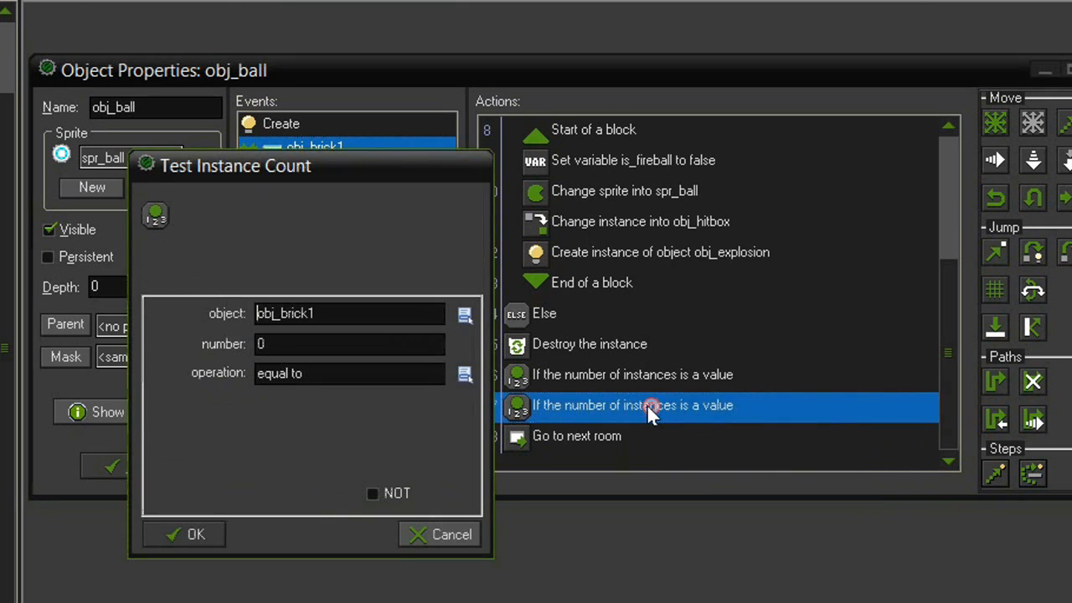
{"action": "left_click", "coordinate": [335, 313]}
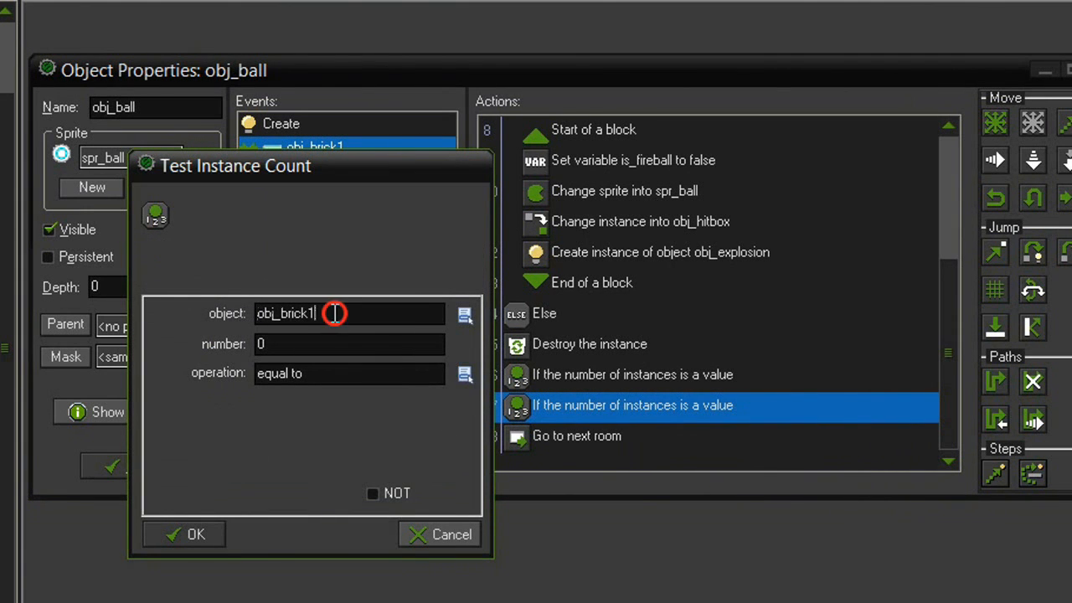
{"action": "left_click", "coordinate": [465, 314]}
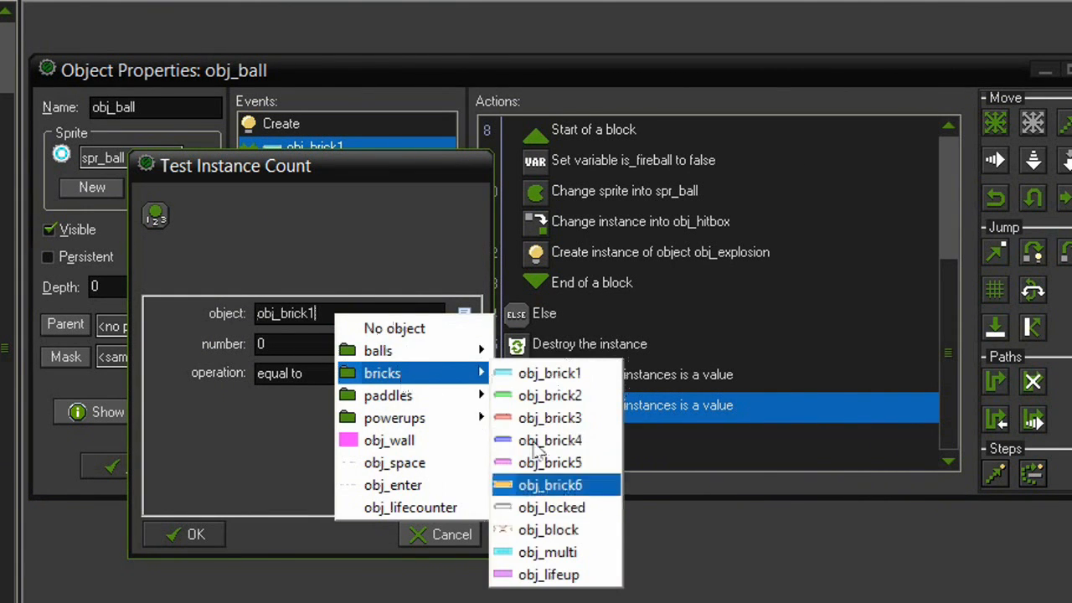
{"action": "left_click", "coordinate": [551, 507]}
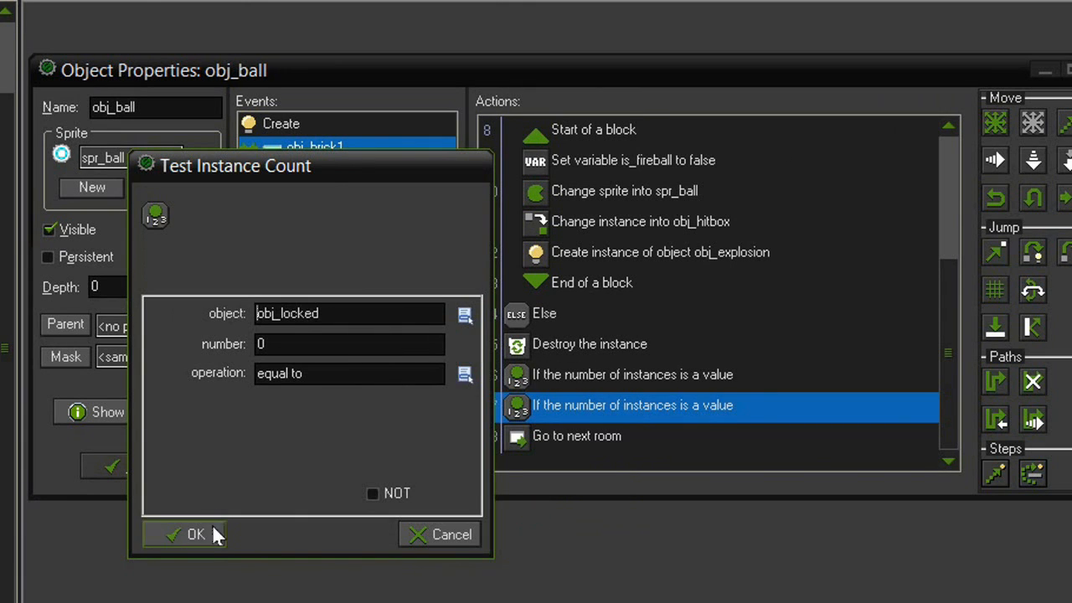
{"action": "left_click", "coordinate": [196, 534]}
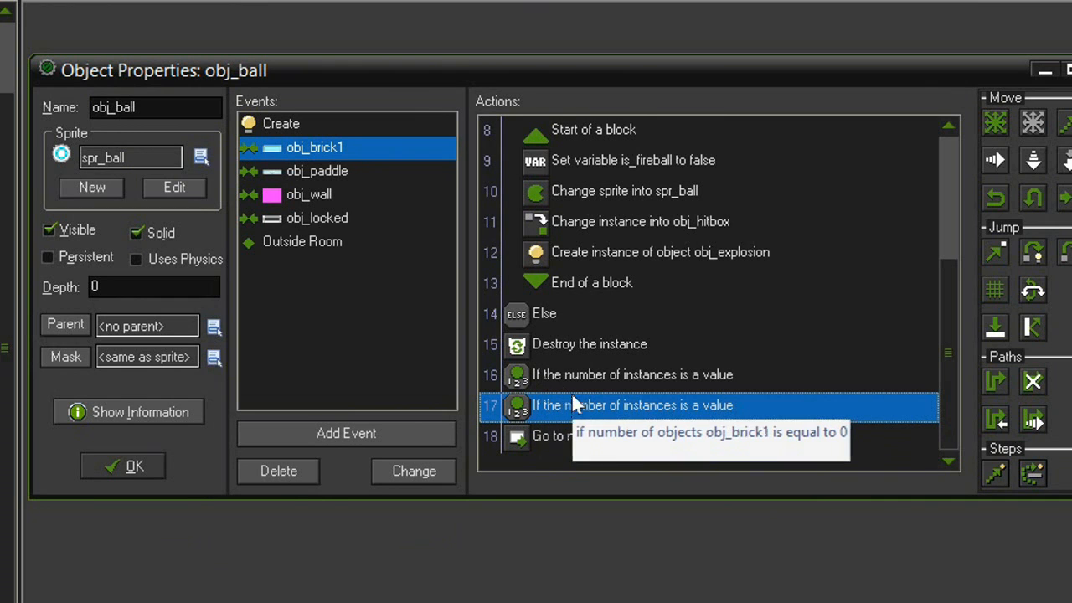
{"action": "mouse_move", "coordinate": [601, 411]}
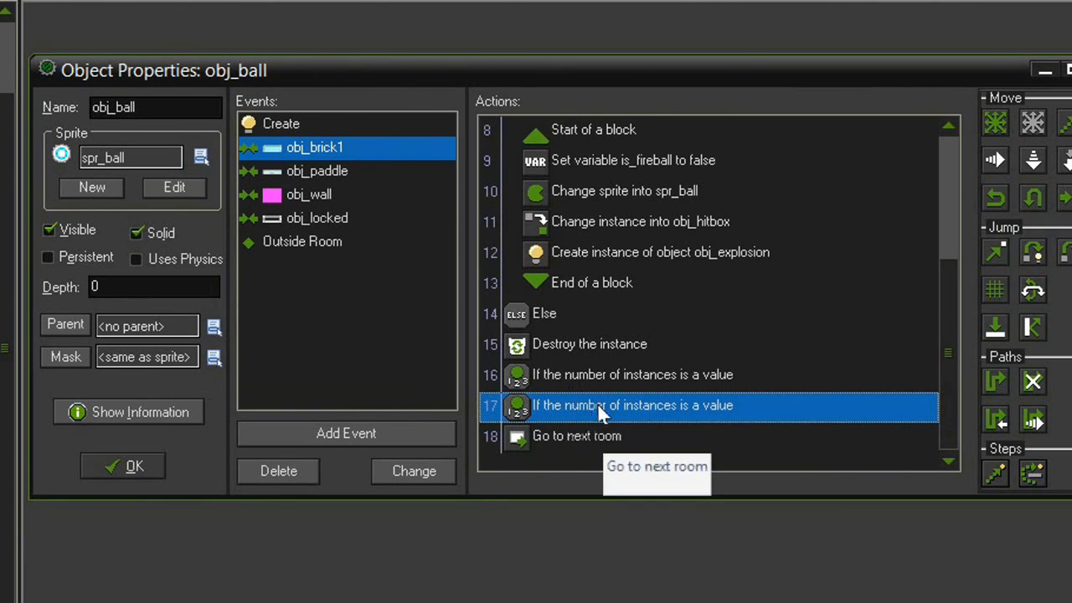
{"action": "mouse_move", "coordinate": [524, 398]}
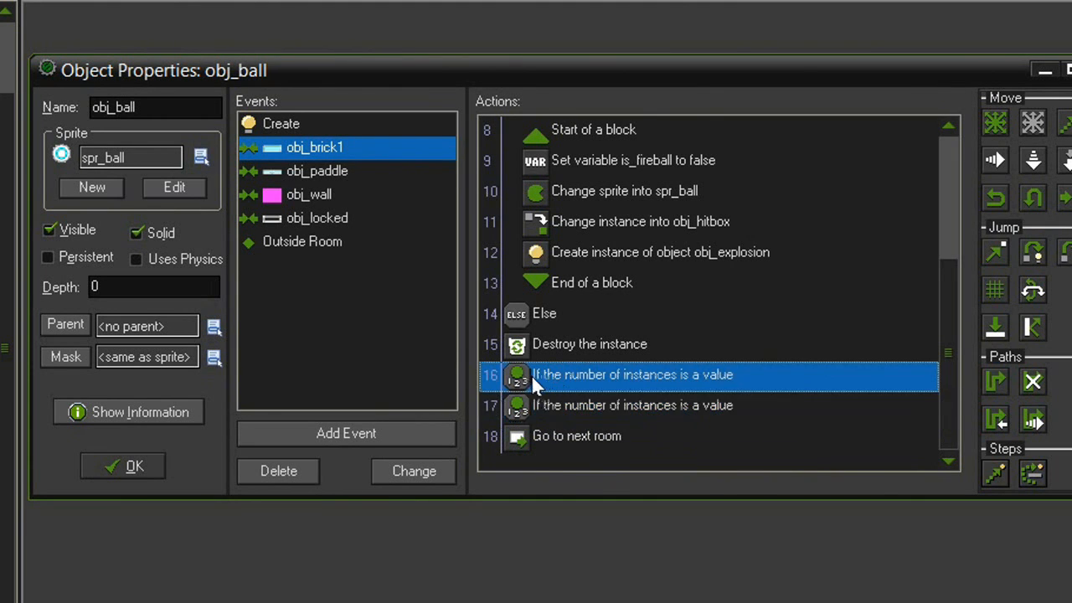
{"action": "mouse_move", "coordinate": [619, 385]}
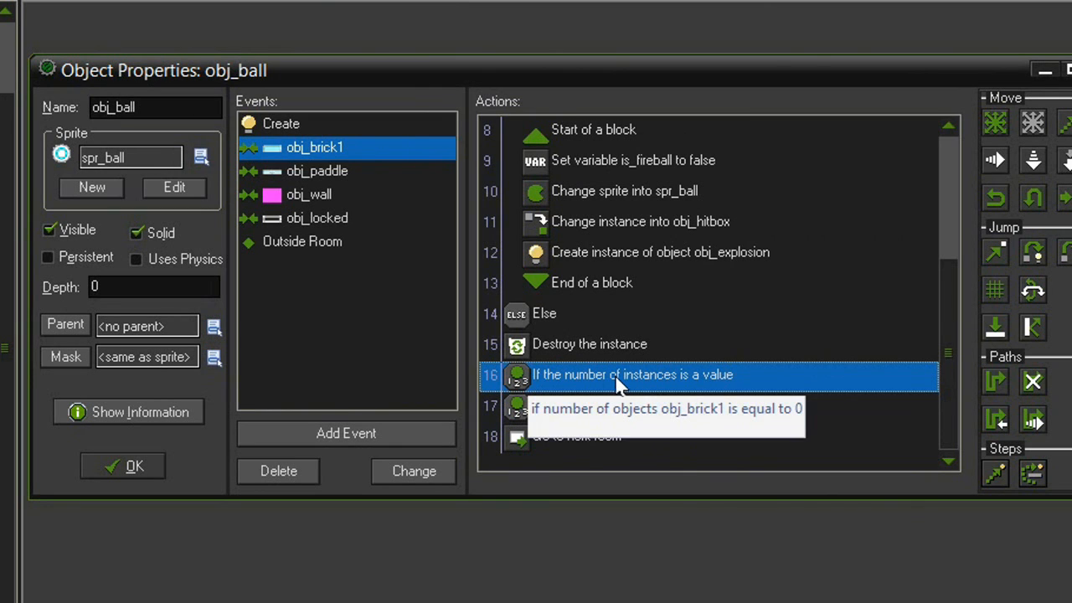
{"action": "mouse_move", "coordinate": [628, 385]}
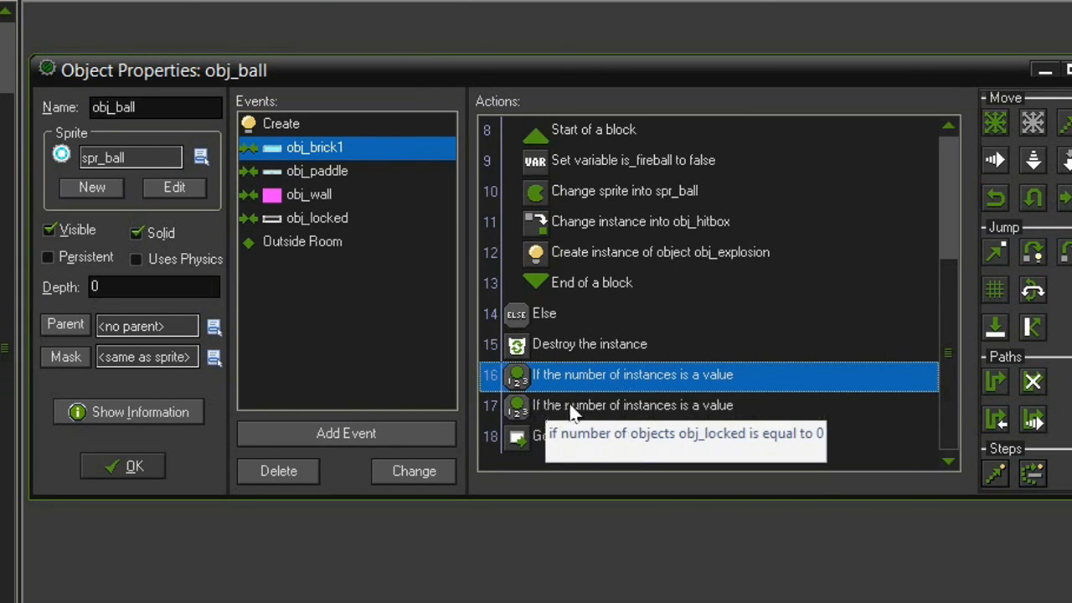
{"action": "mouse_move", "coordinate": [596, 412]}
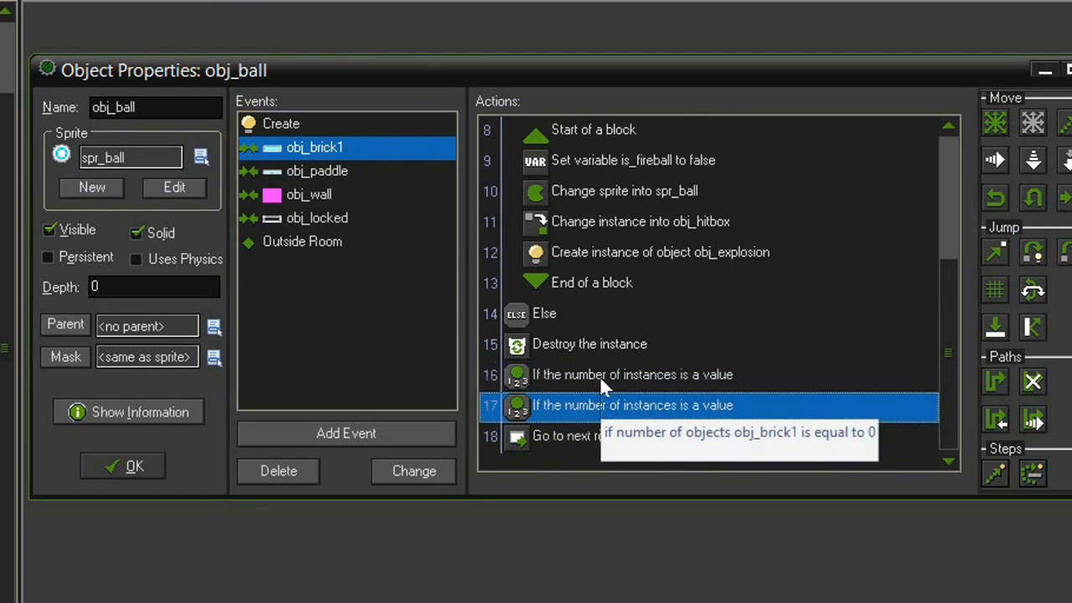
Keep Go to next room behind both zero-count checks and copy the obj_locked check
{"action": "left_click", "coordinate": [586, 436]}
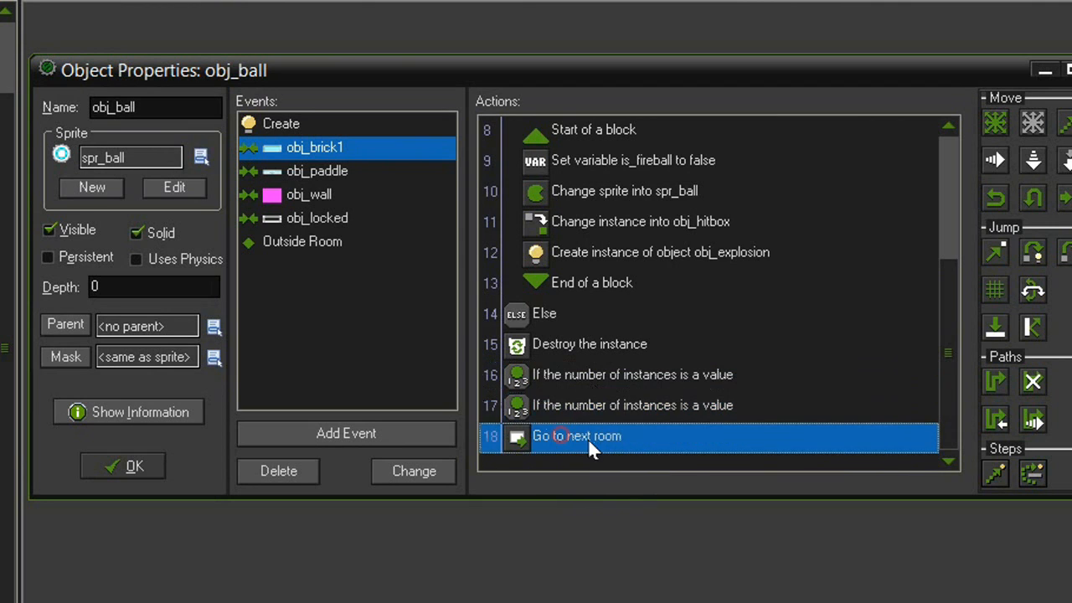
{"action": "mouse_move", "coordinate": [603, 414]}
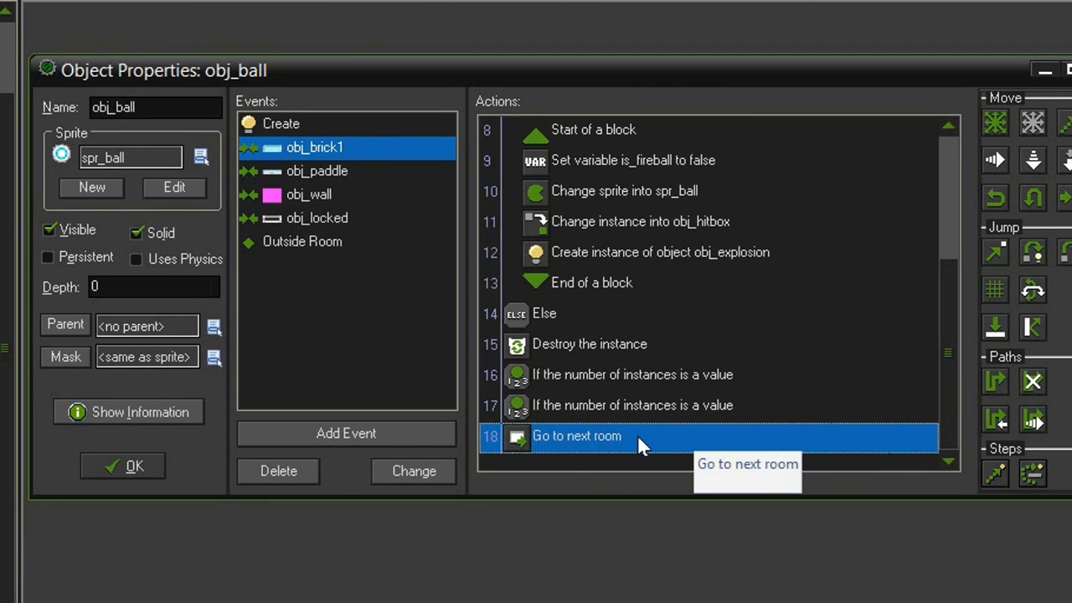
{"action": "right_click", "coordinate": [632, 405]}
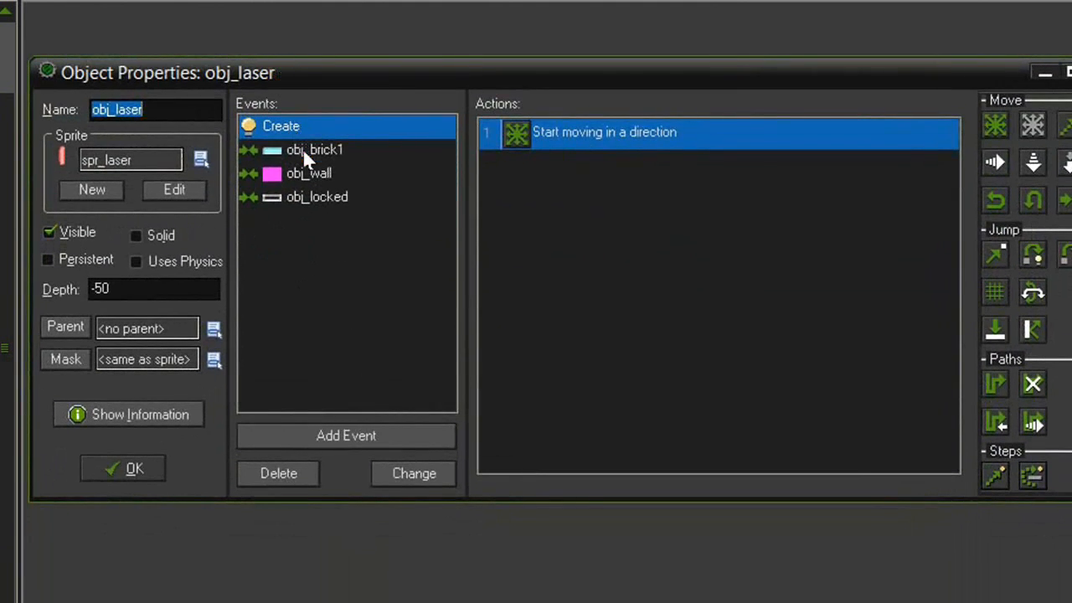
Paste the obj_locked count check above Go to next room in obj_laser's obj_brick1 collision
{"action": "left_click", "coordinate": [314, 149]}
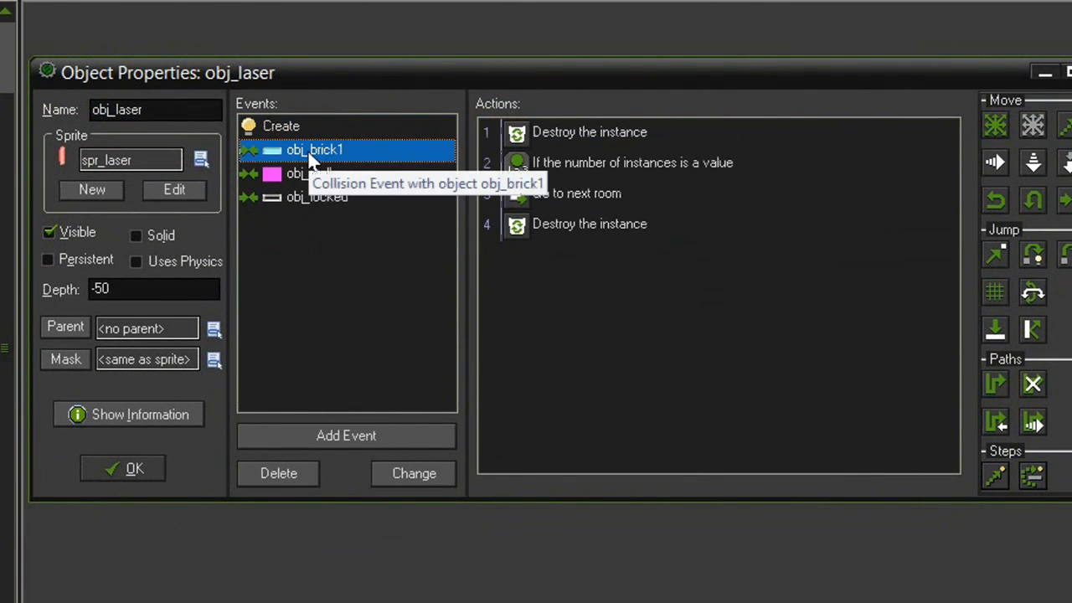
{"action": "mouse_move", "coordinate": [561, 184]}
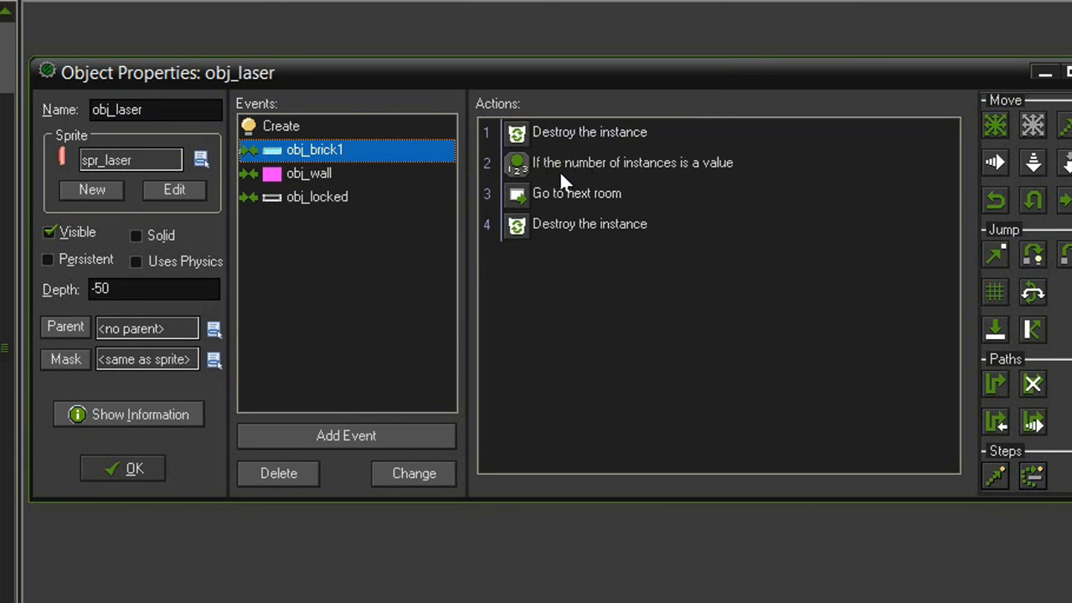
{"action": "right_click", "coordinate": [576, 193]}
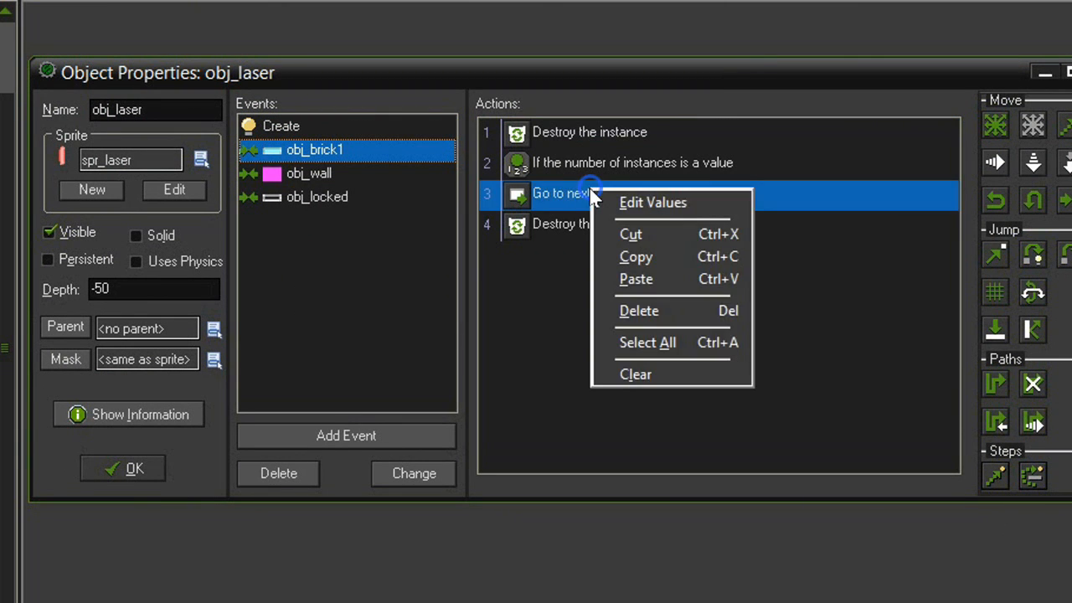
{"action": "left_click", "coordinate": [635, 279]}
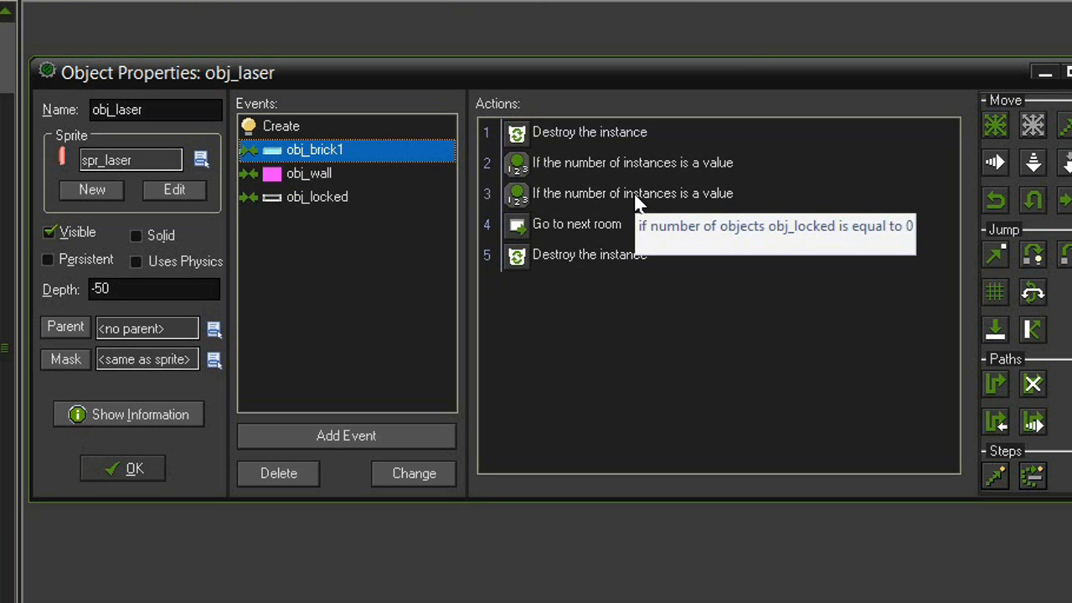
{"action": "mouse_move", "coordinate": [594, 163]}
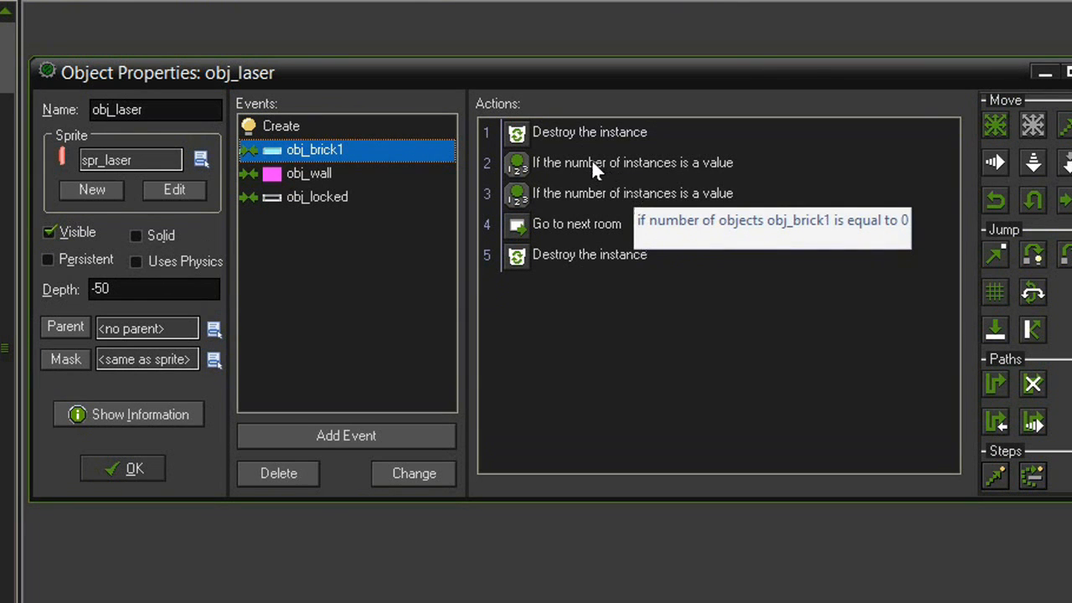
{"action": "mouse_move", "coordinate": [662, 192]}
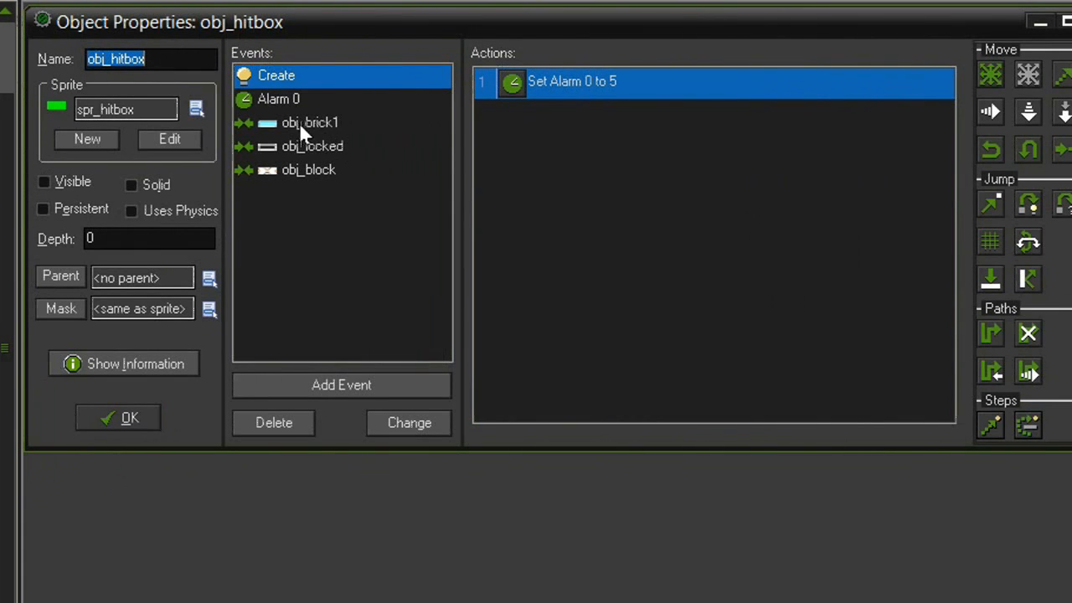
Paste the obj_locked count check above obj_hitbox's next-room action and close its properties
{"action": "left_click", "coordinate": [309, 122]}
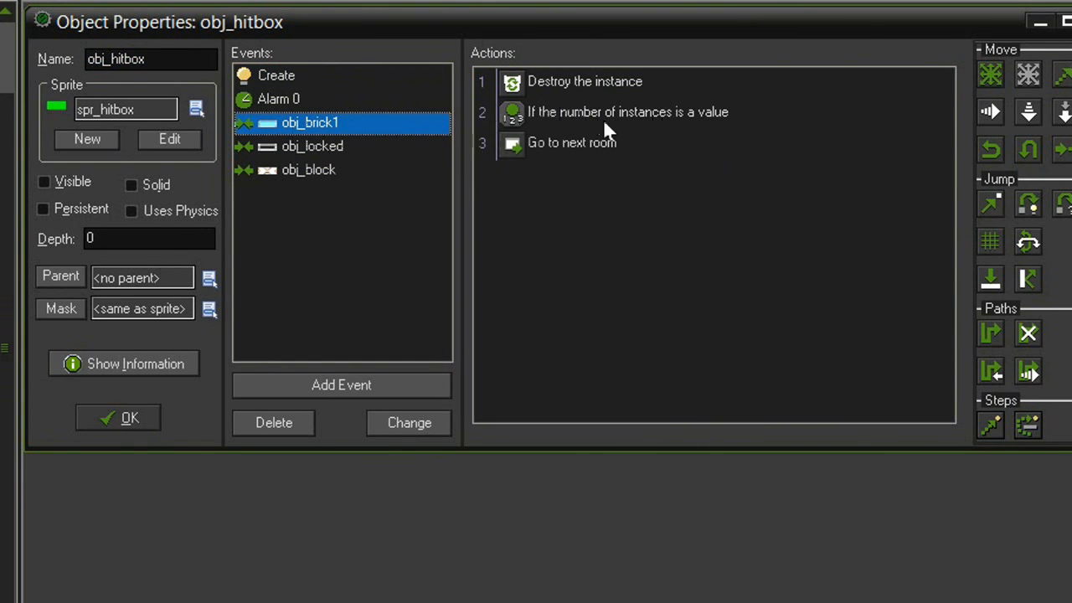
{"action": "right_click", "coordinate": [572, 141]}
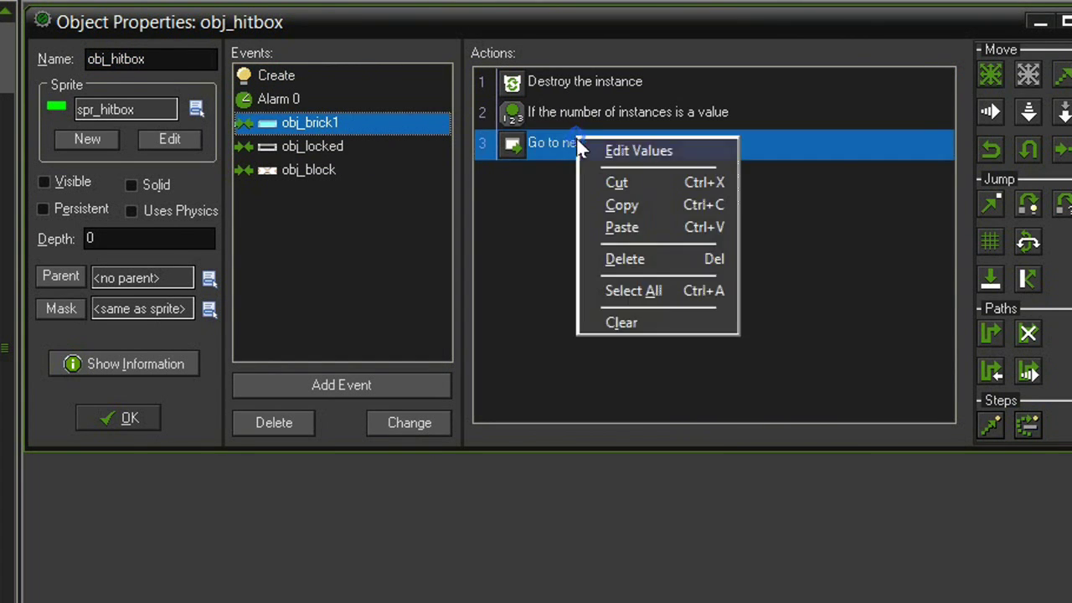
{"action": "left_click", "coordinate": [621, 227]}
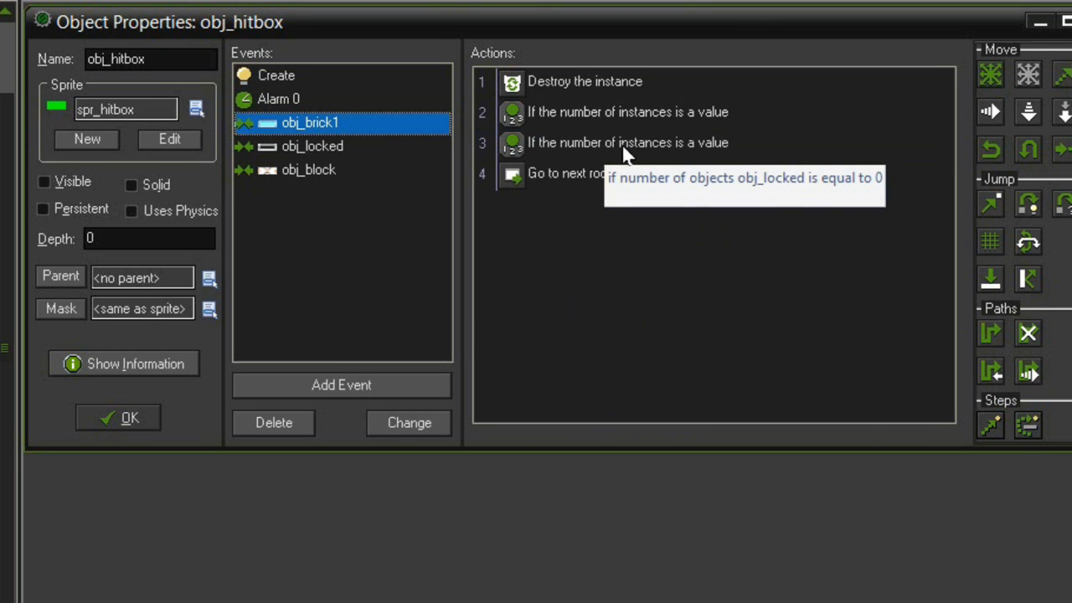
{"action": "mouse_move", "coordinate": [573, 243]}
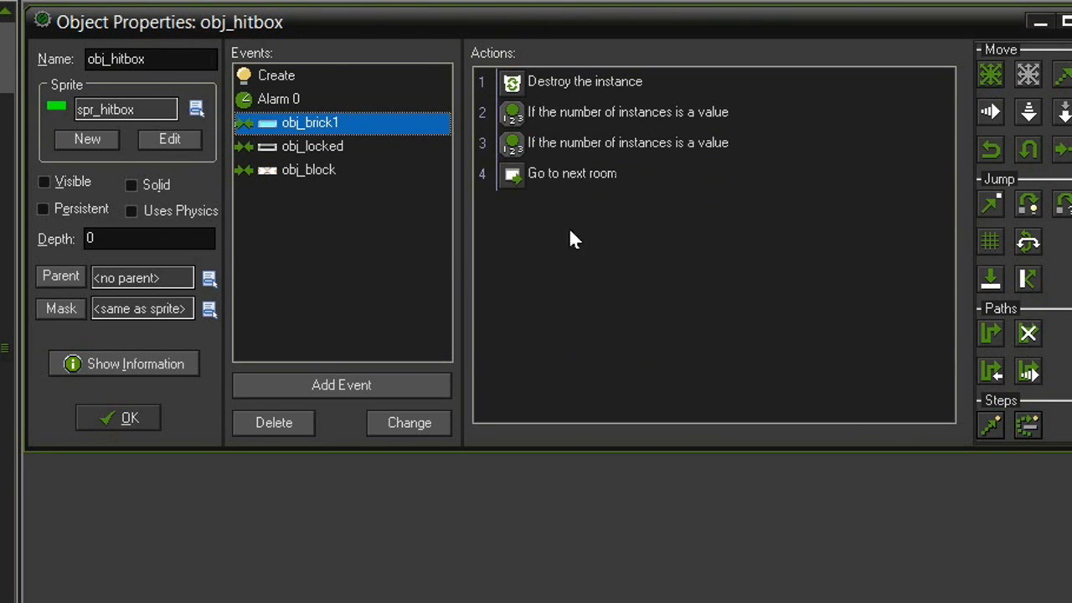
{"action": "left_click", "coordinate": [118, 417]}
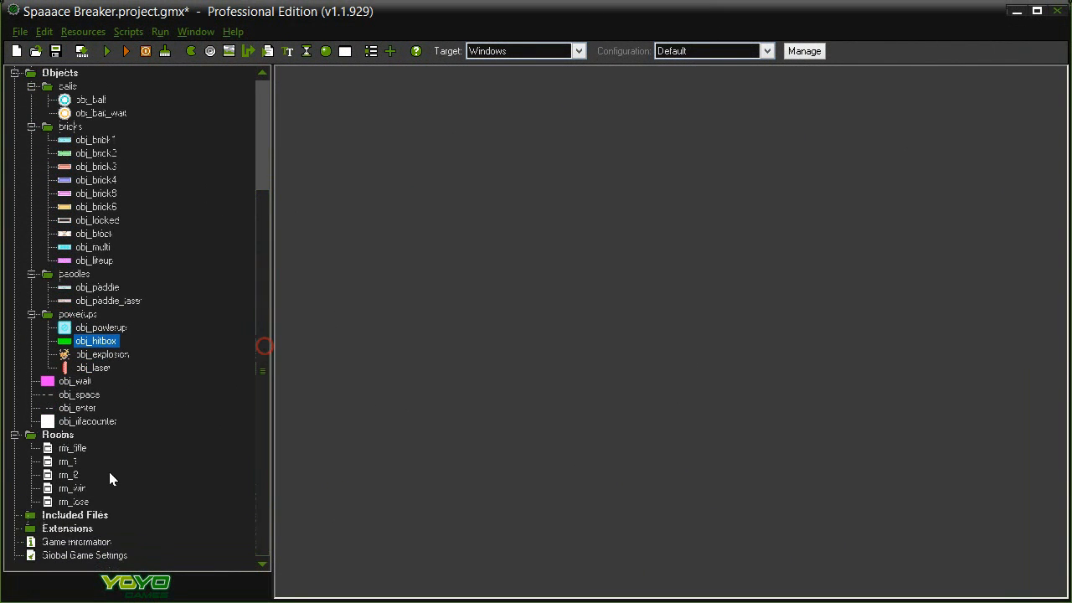
{"action": "mouse_move", "coordinate": [154, 453]}
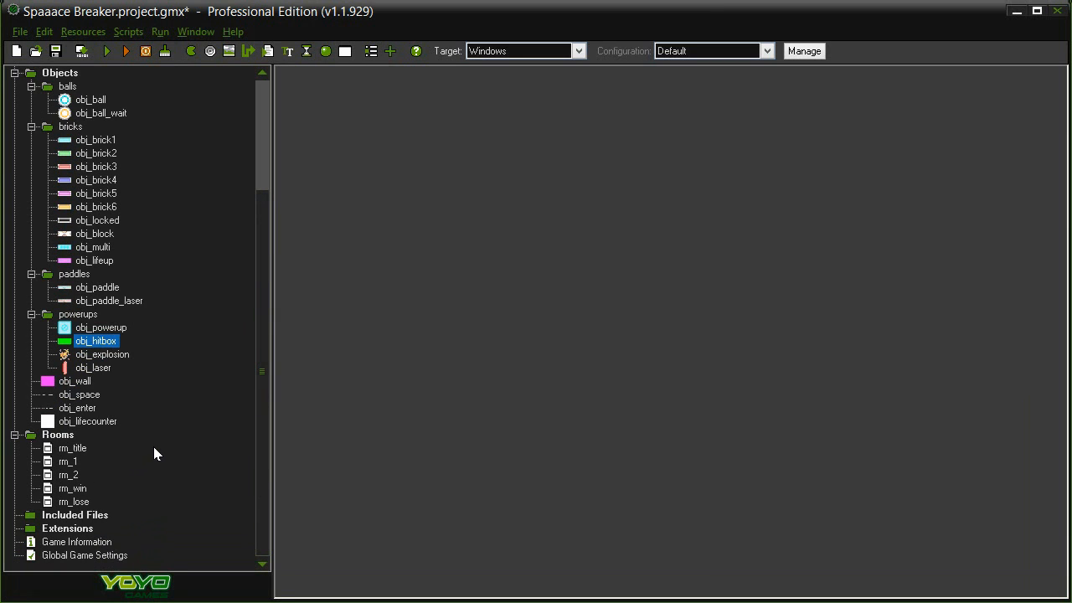
{"action": "mouse_move", "coordinate": [178, 195]}
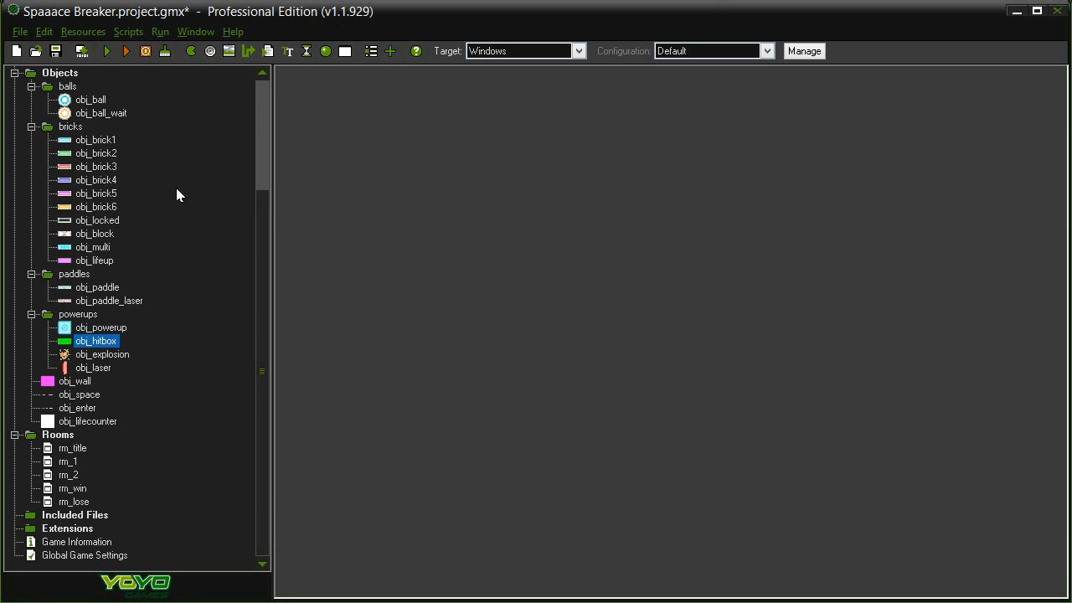
Test-run Spaaace Breaker twice, closing the game window after each run
{"action": "left_click", "coordinate": [107, 51]}
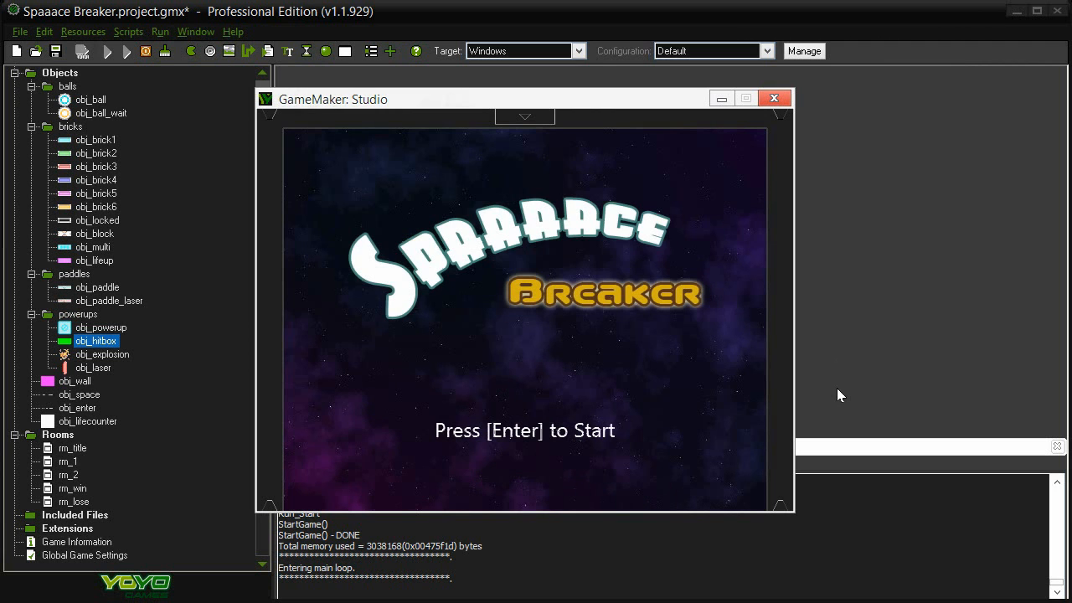
{"action": "left_click", "coordinate": [772, 98]}
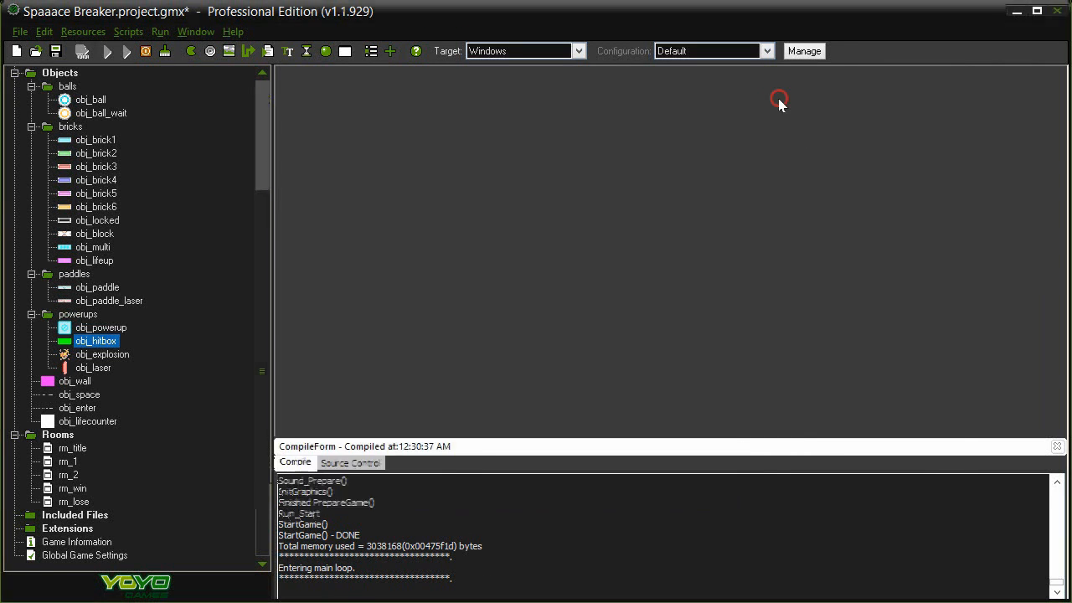
{"action": "left_click", "coordinate": [126, 51]}
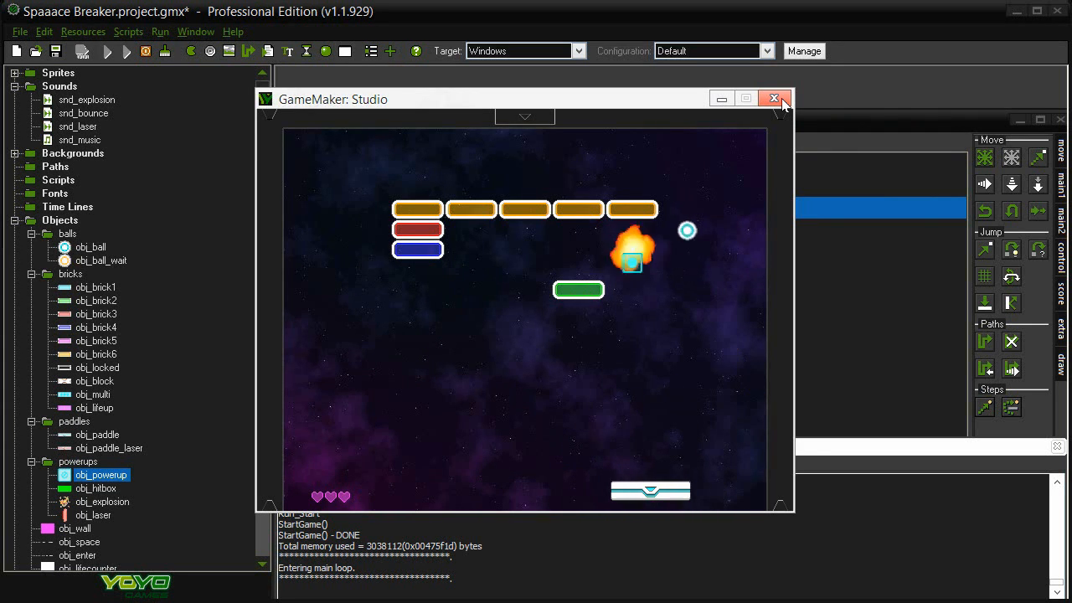
{"action": "left_click", "coordinate": [773, 98]}
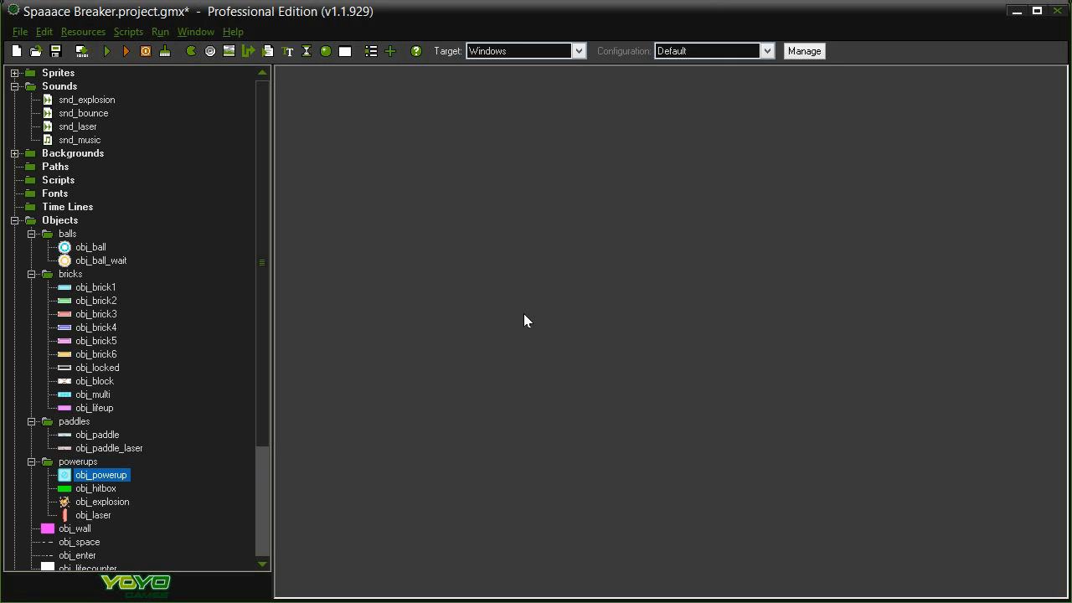
{"action": "mouse_move", "coordinate": [423, 290]}
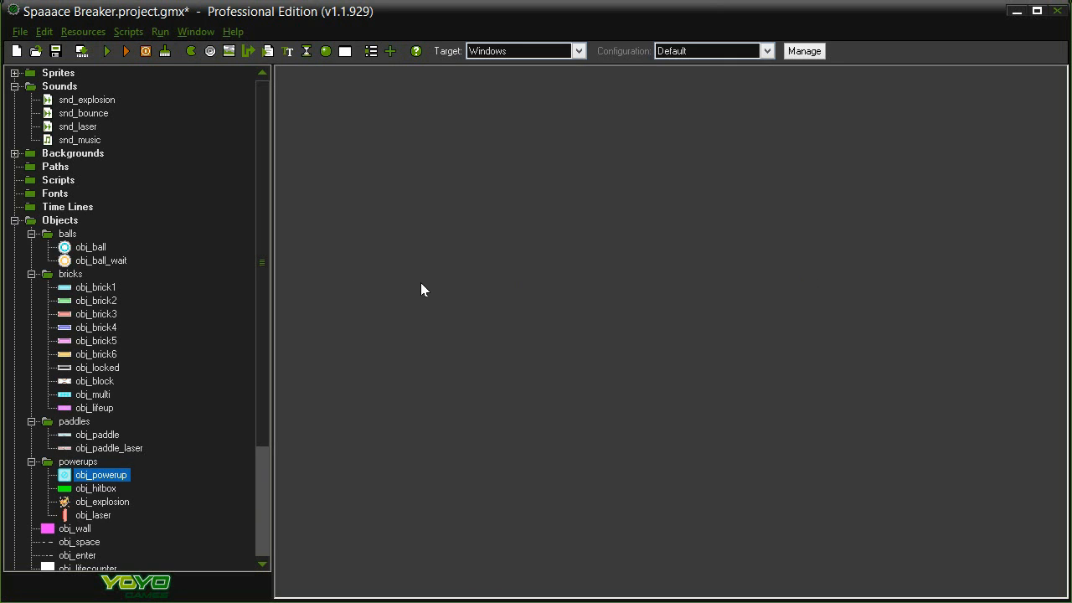
{"action": "mouse_move", "coordinate": [489, 326]}
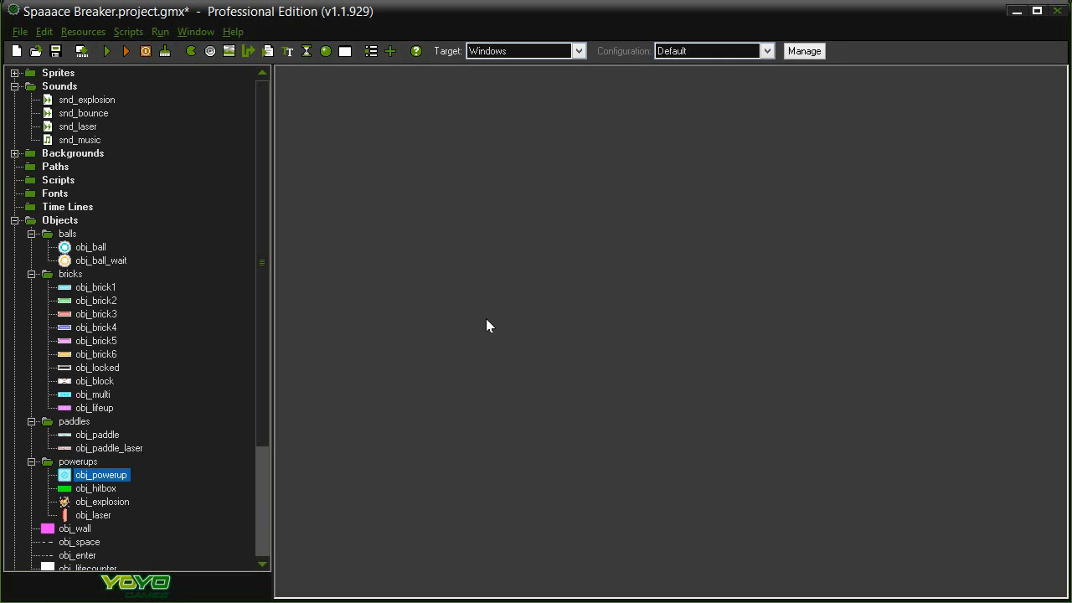
{"action": "mouse_move", "coordinate": [512, 371]}
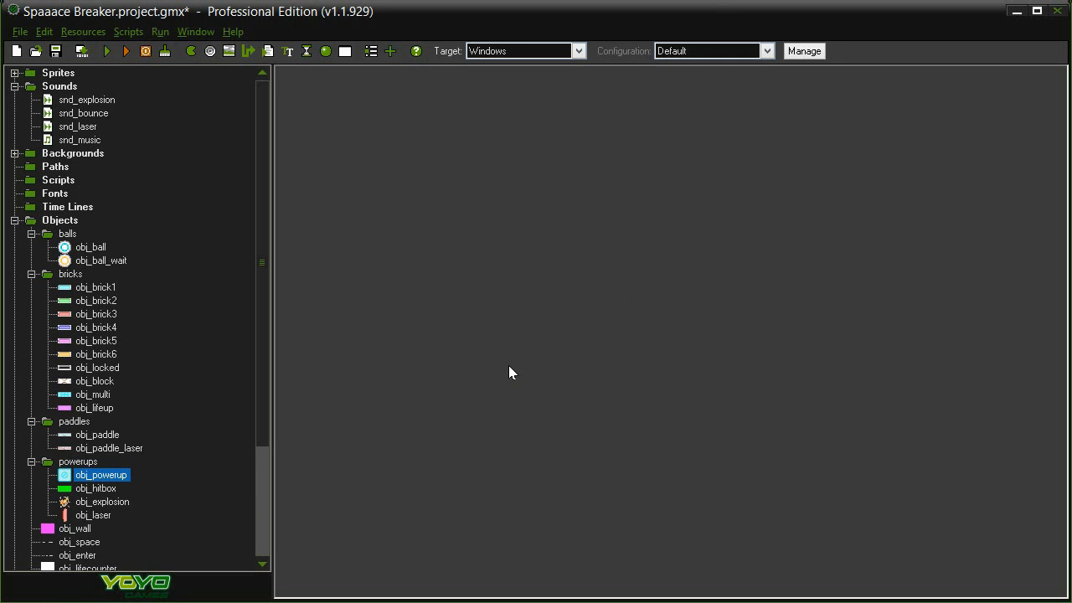
{"action": "mouse_move", "coordinate": [473, 267]}
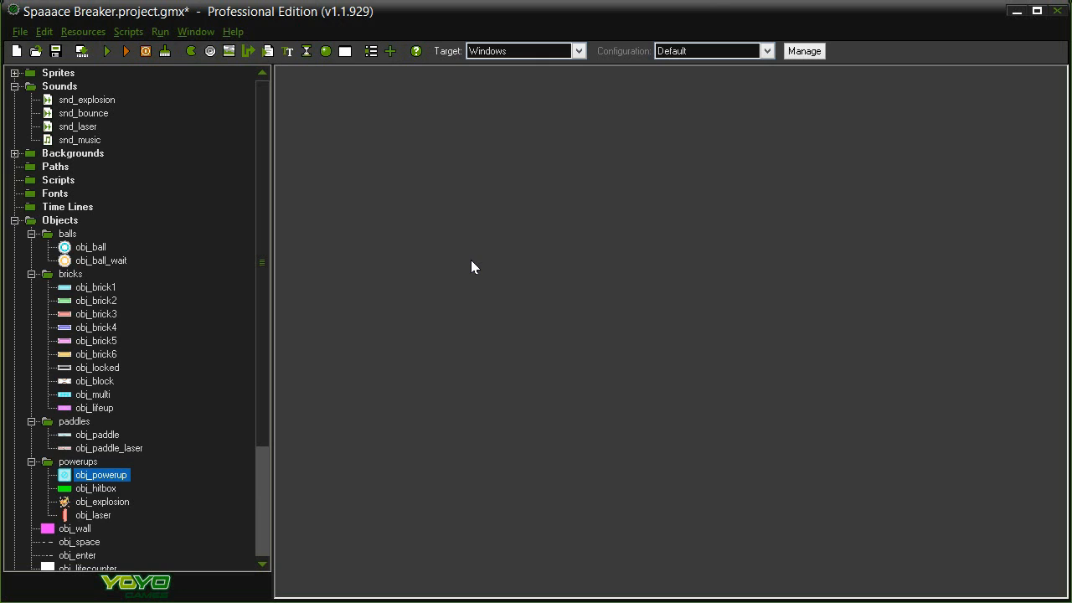